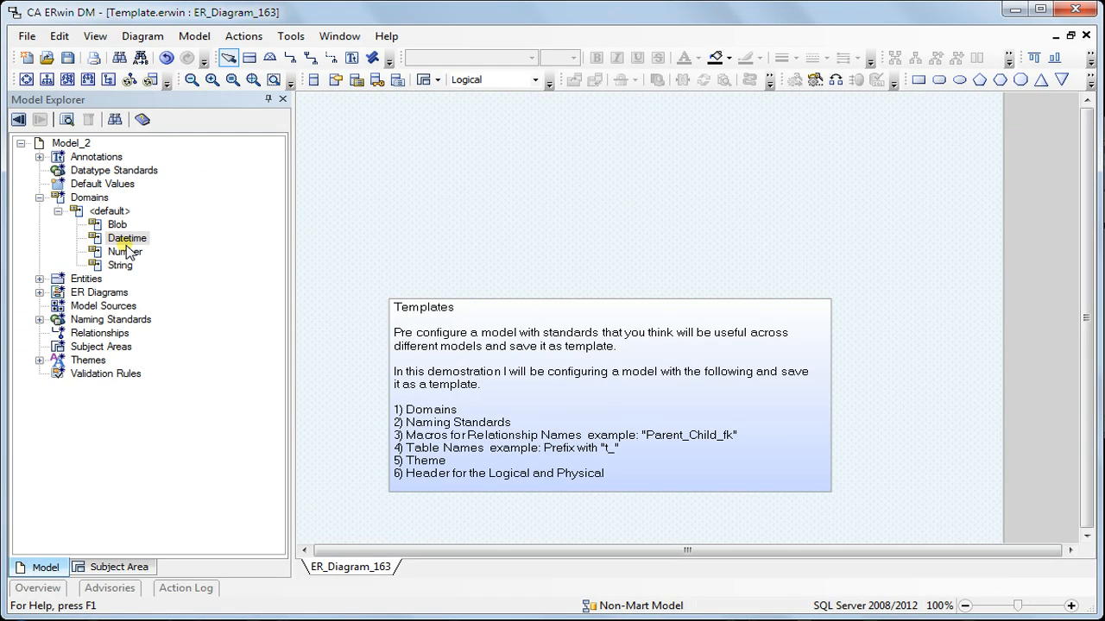
pyautogui.moveTo(134, 252)
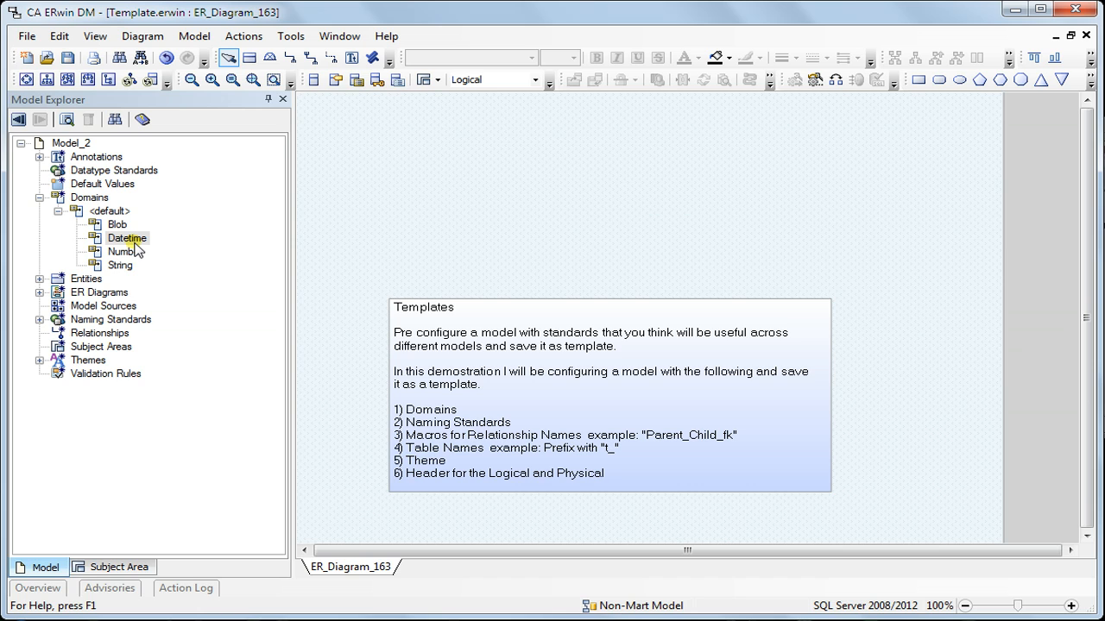
# Add a Created Date domain under Datetime with the DATETIME DAY TO SECOND type.
pyautogui.rightClick(127, 237)
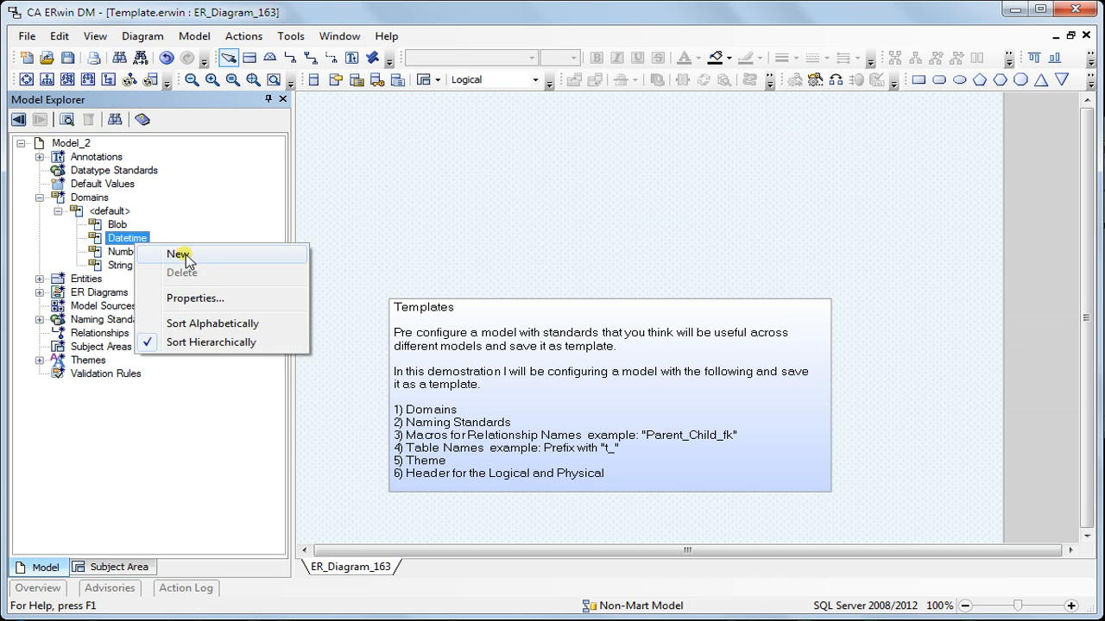
pyautogui.click(179, 253)
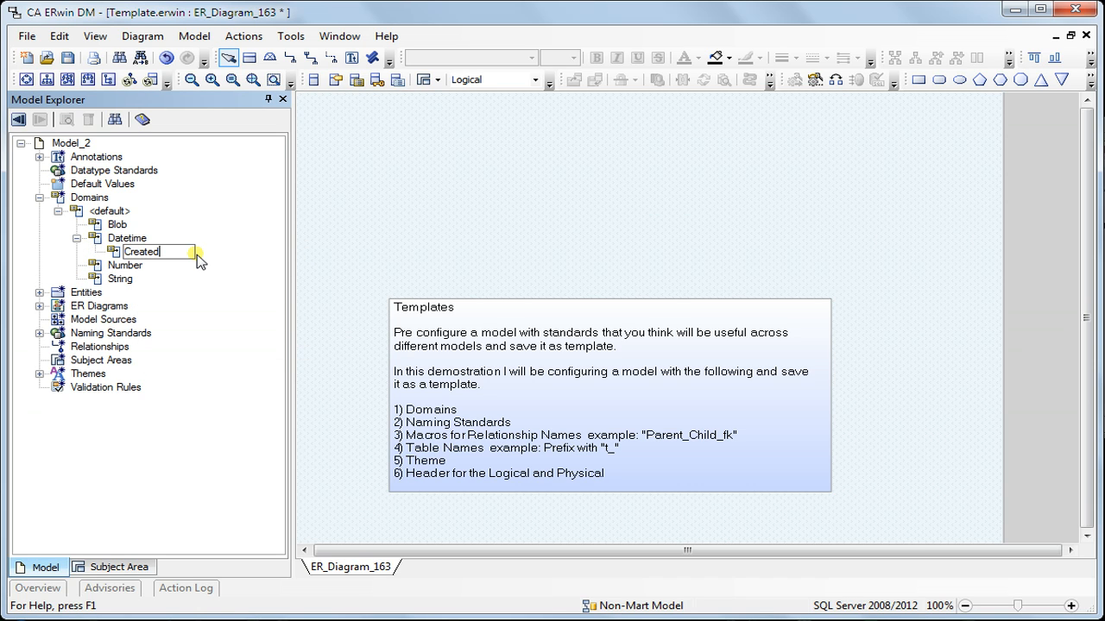
pyautogui.write('Dqa')
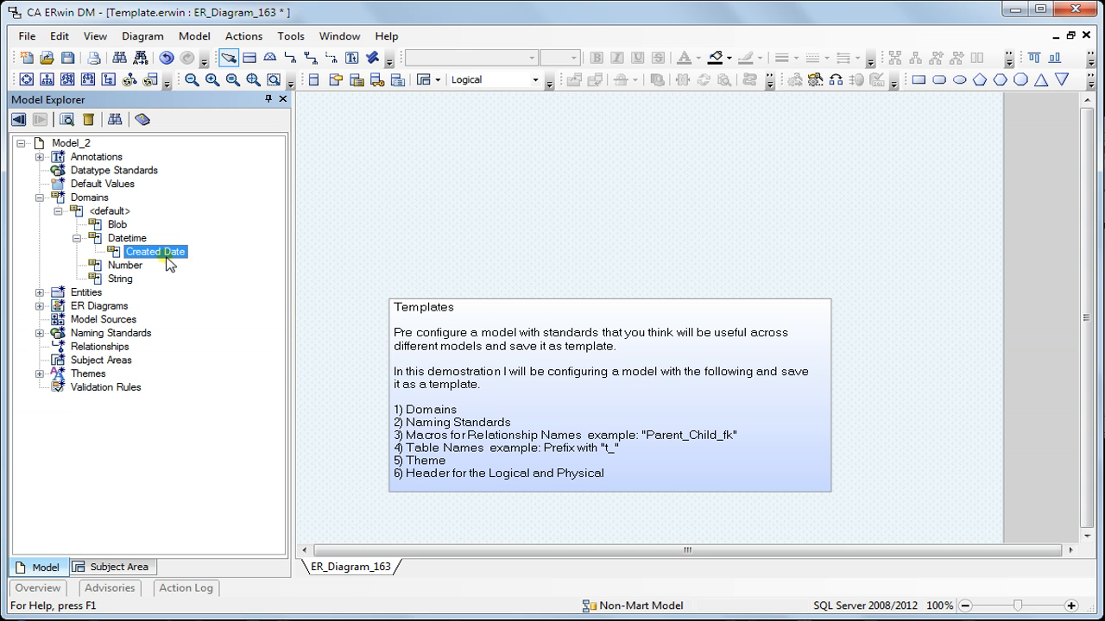
pyautogui.doubleClick(155, 251)
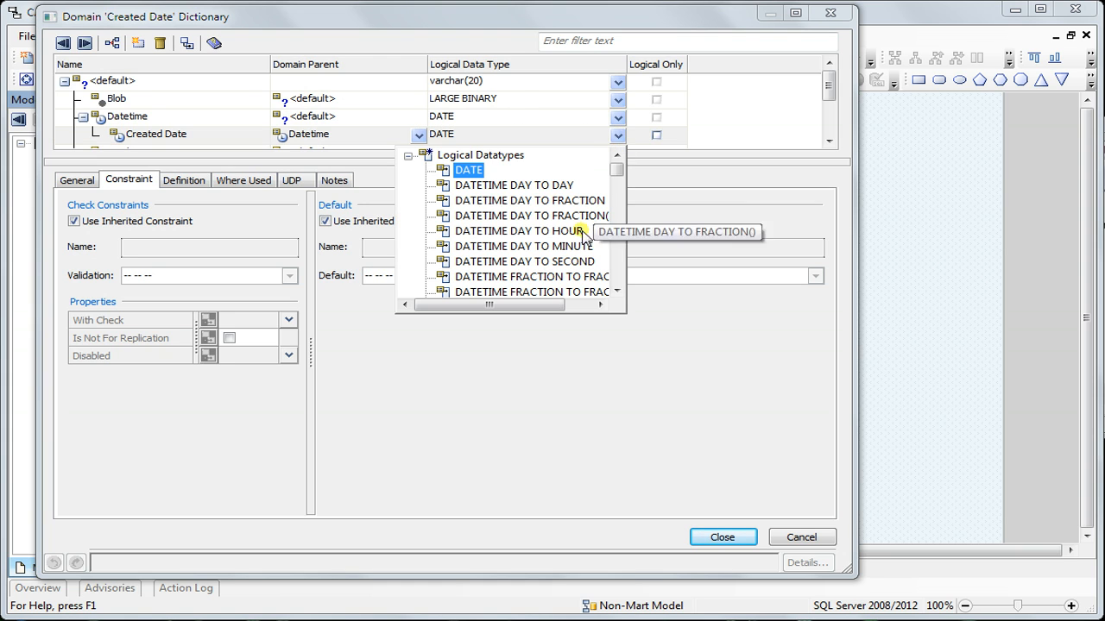
pyautogui.click(524, 261)
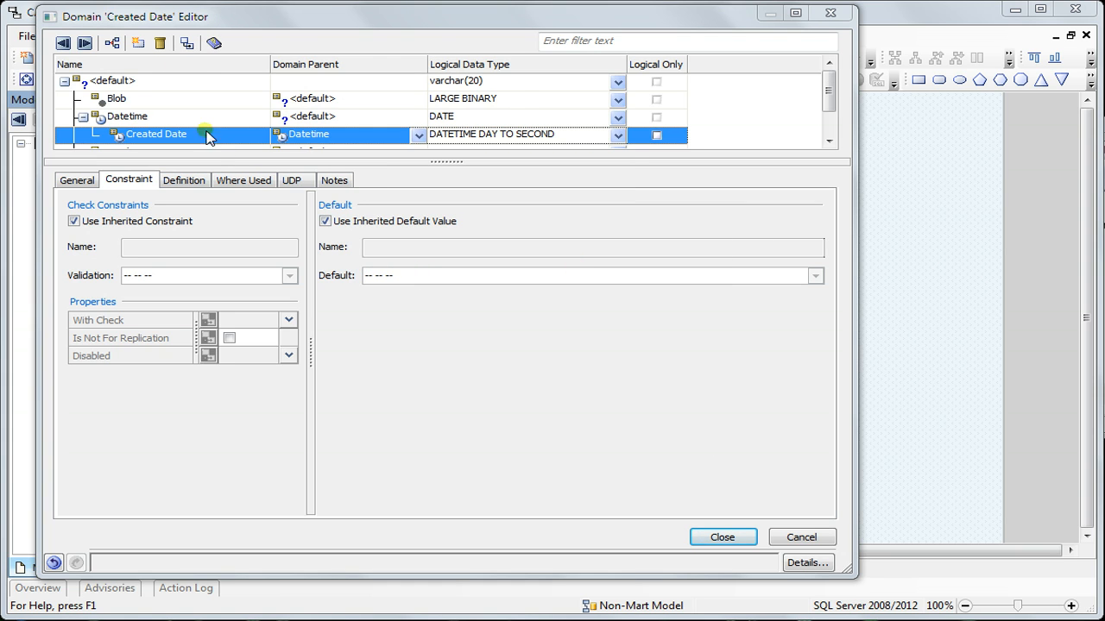
# Add an Updated Date domain with DATETIME DAY TO SECOND type and close the Domain Editor.
pyautogui.click(127, 116)
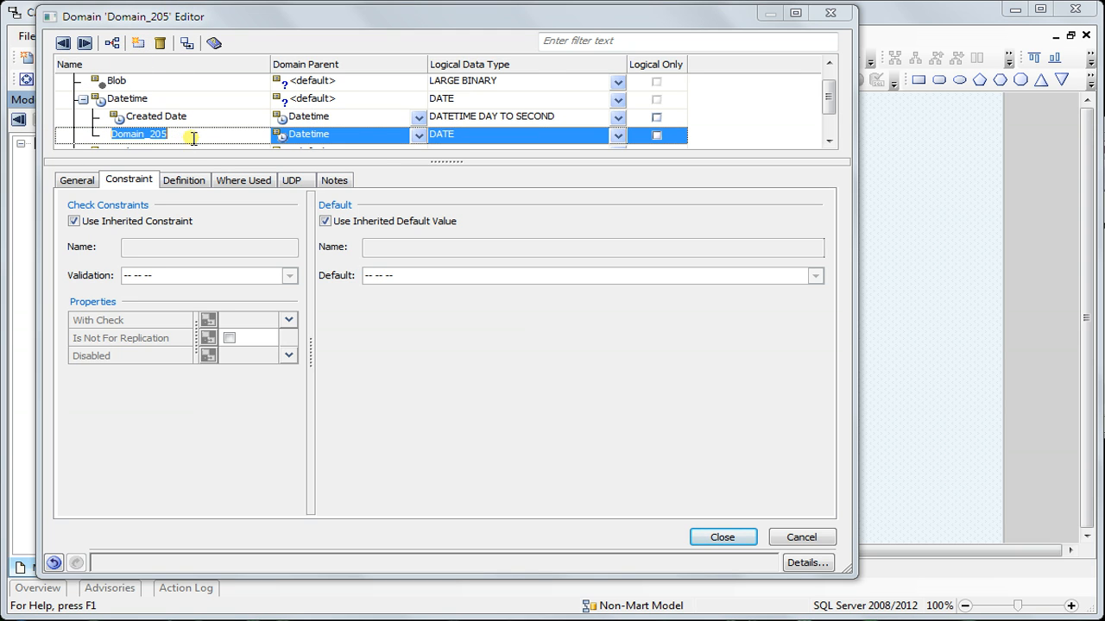
pyautogui.write('Updated')
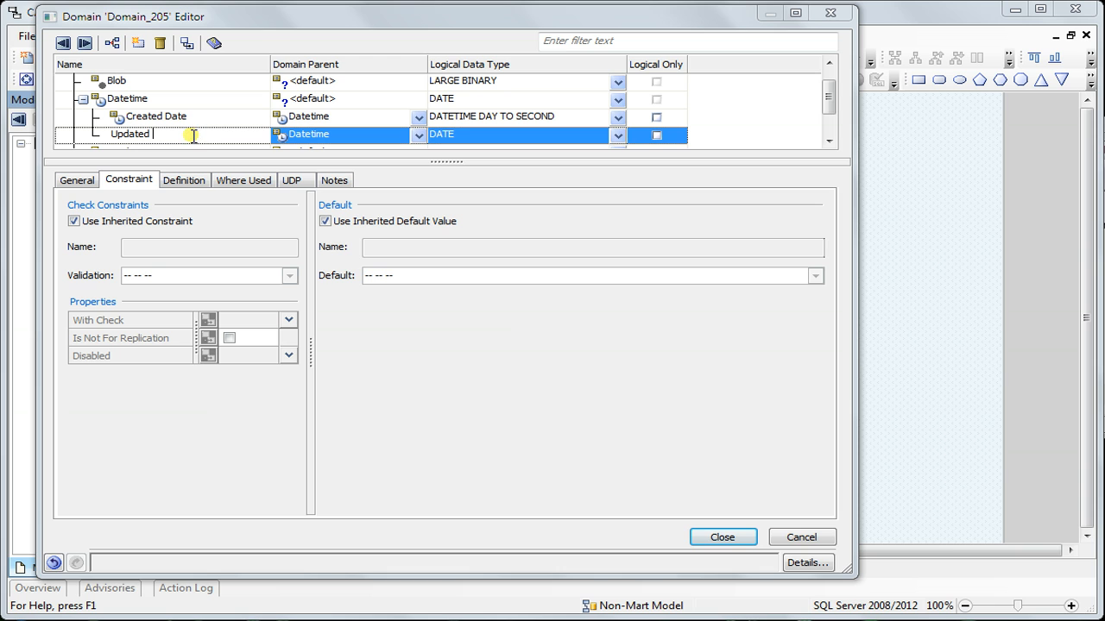
pyautogui.click(616, 135)
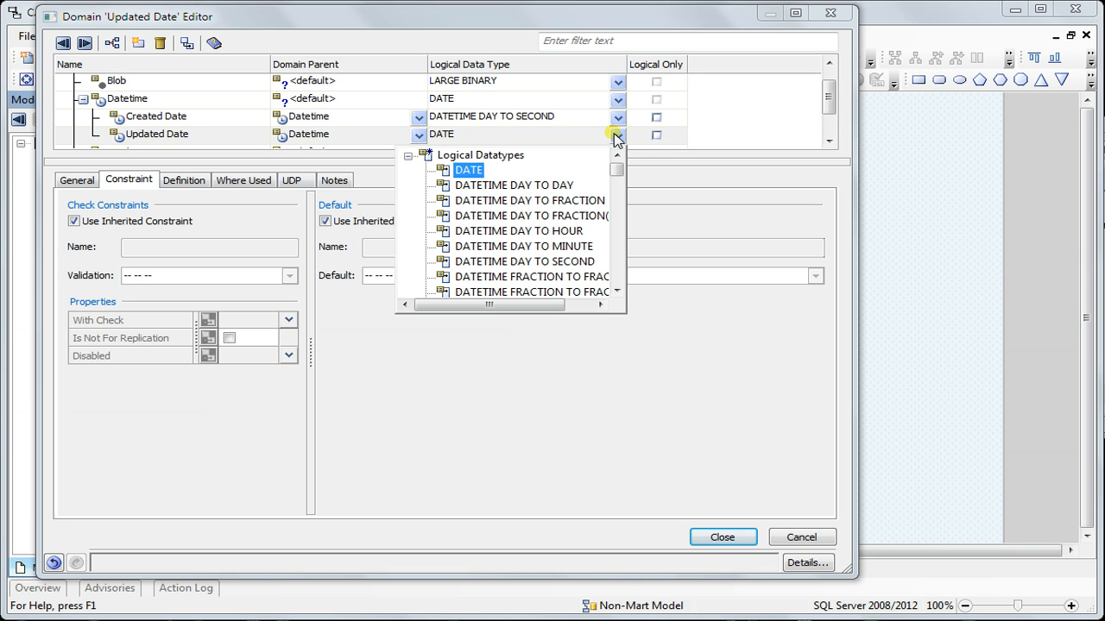
pyautogui.click(525, 262)
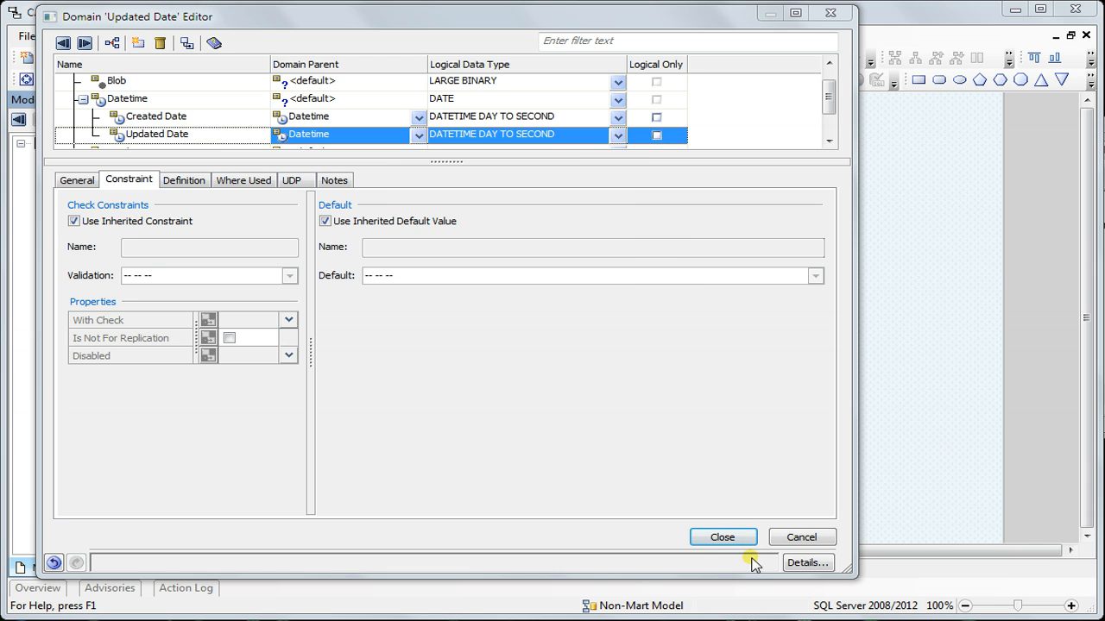
pyautogui.click(723, 536)
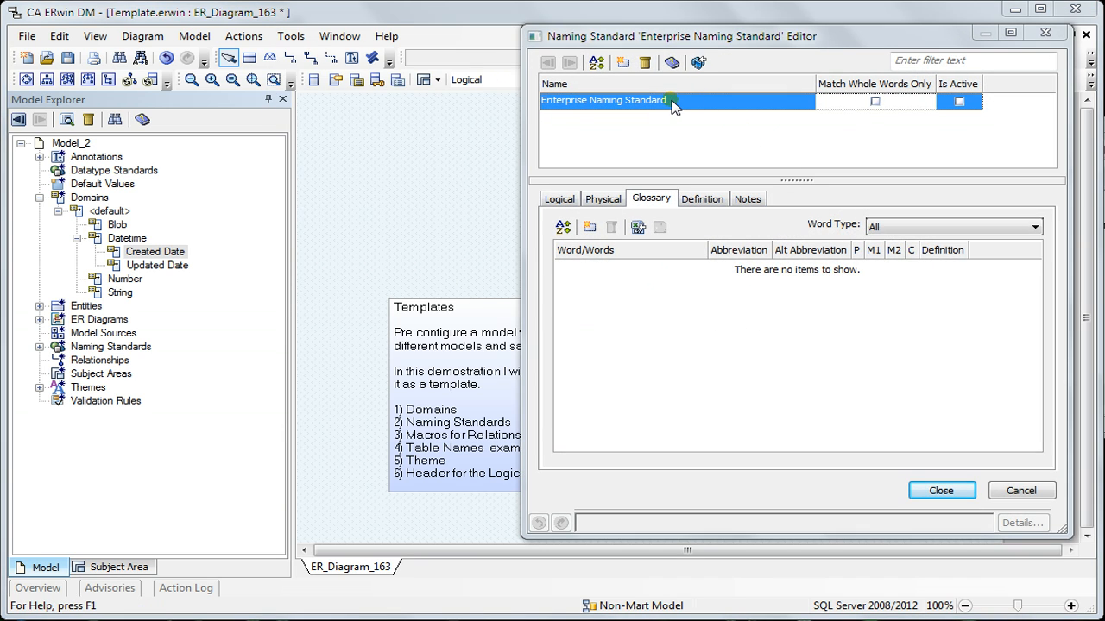
# Activate Enterprise Naming Standard and import Standards Abbreviations.csv into its glossary, deleting the header row.
pyautogui.click(959, 101)
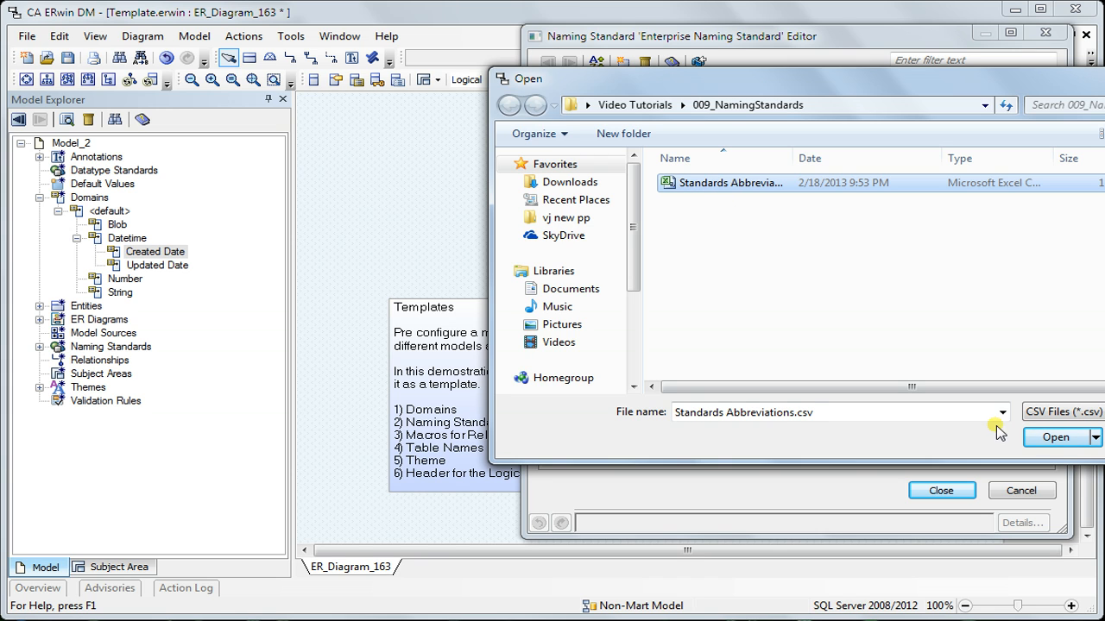
pyautogui.click(1054, 437)
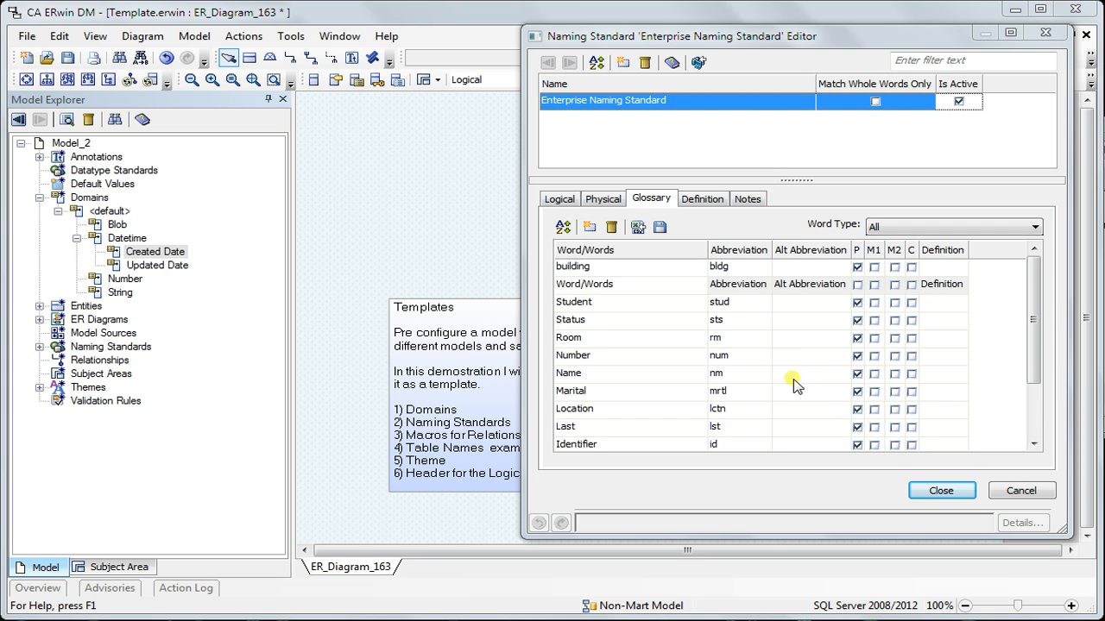
pyautogui.click(584, 284)
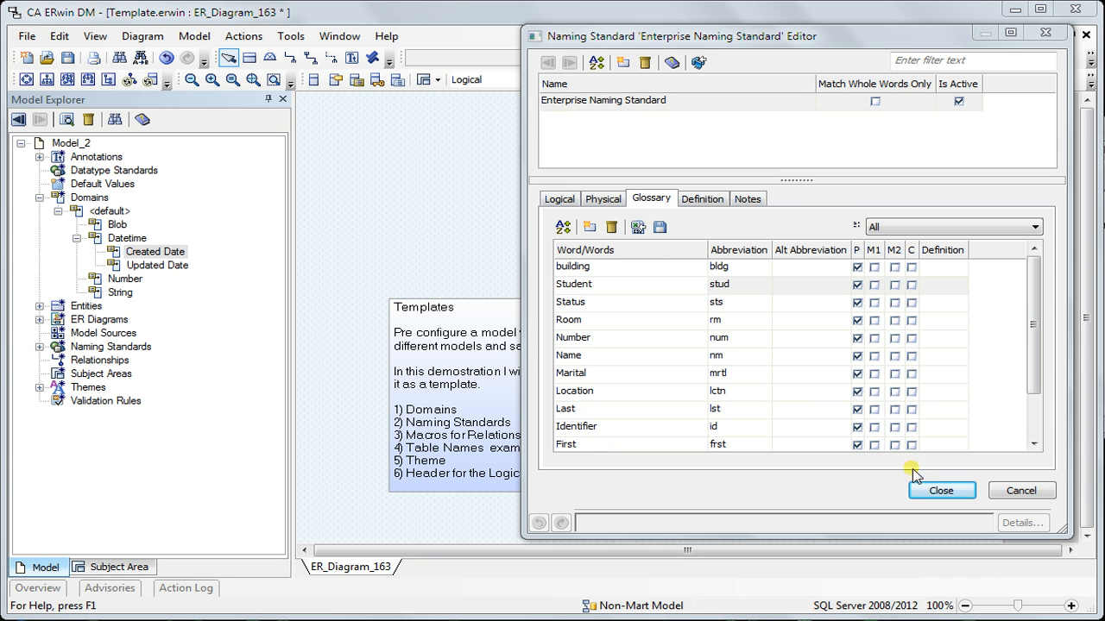
pyautogui.click(941, 490)
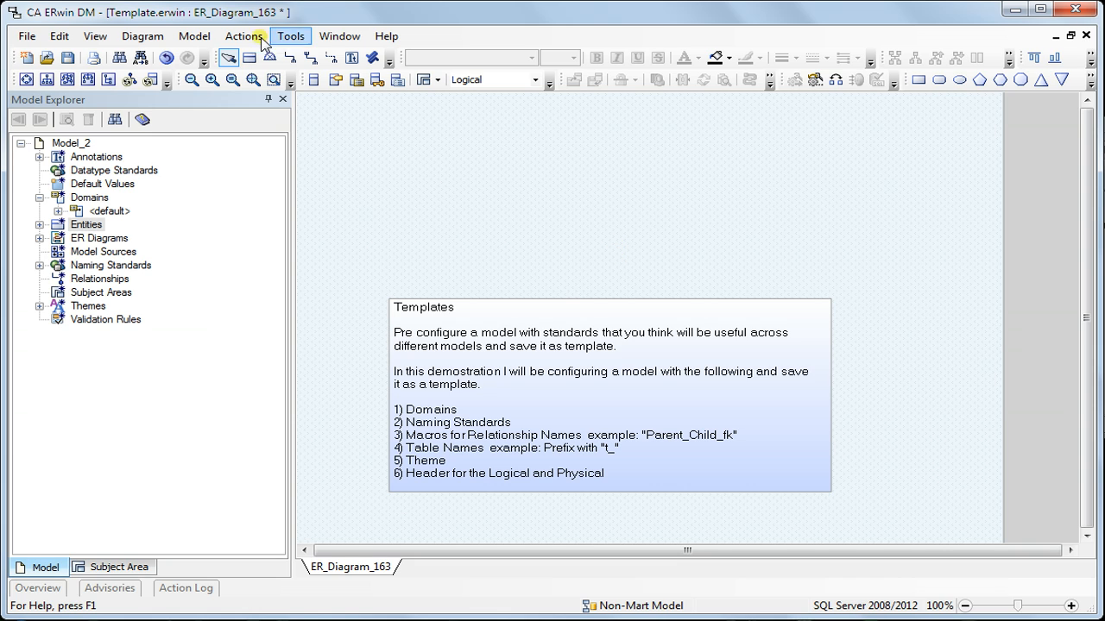
# In Model Naming Options, make table names use glossary abbreviations.
pyautogui.click(193, 36)
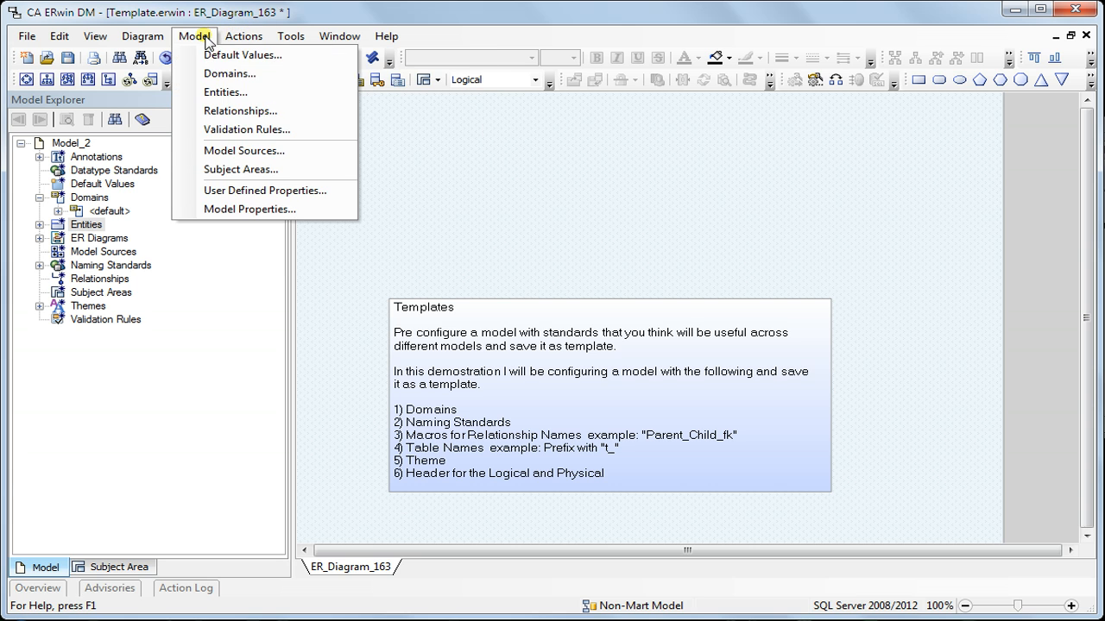
pyautogui.click(244, 35)
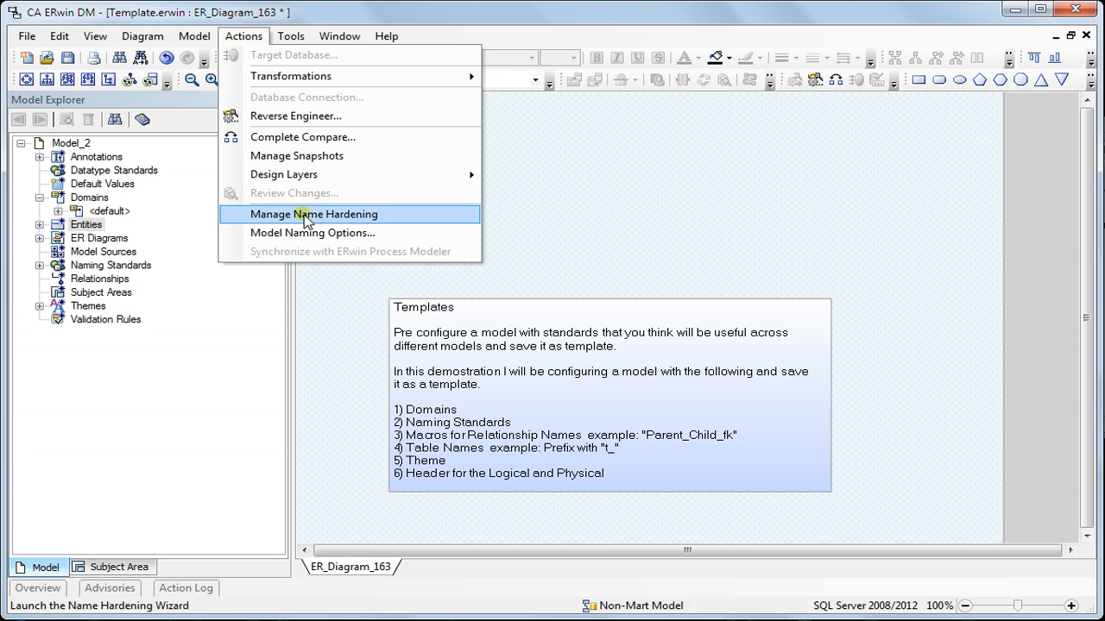
pyautogui.click(311, 233)
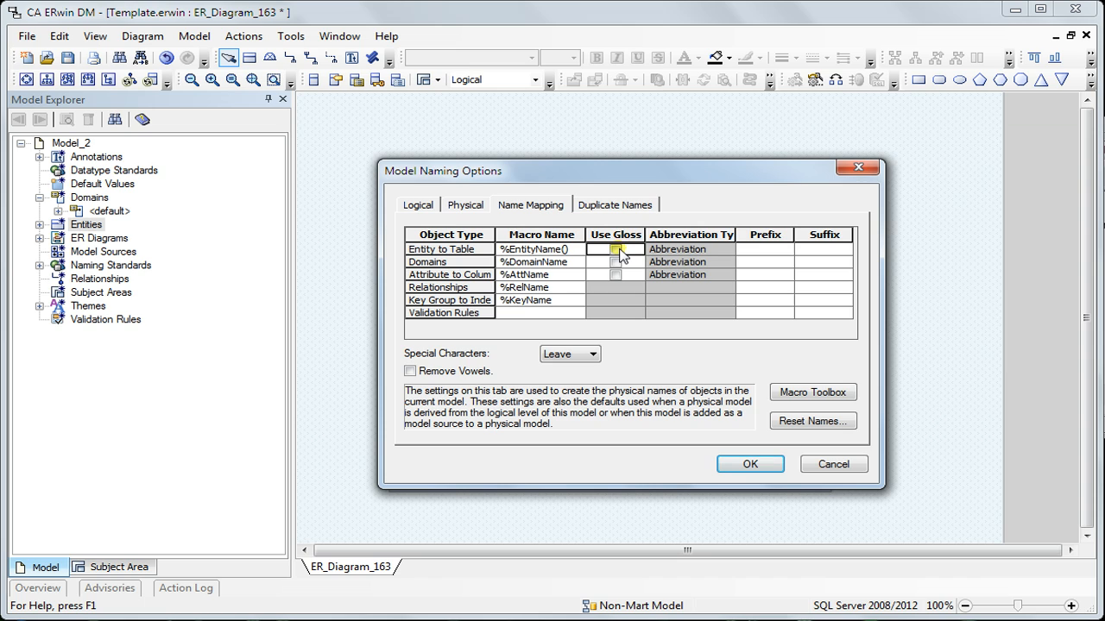
pyautogui.click(615, 275)
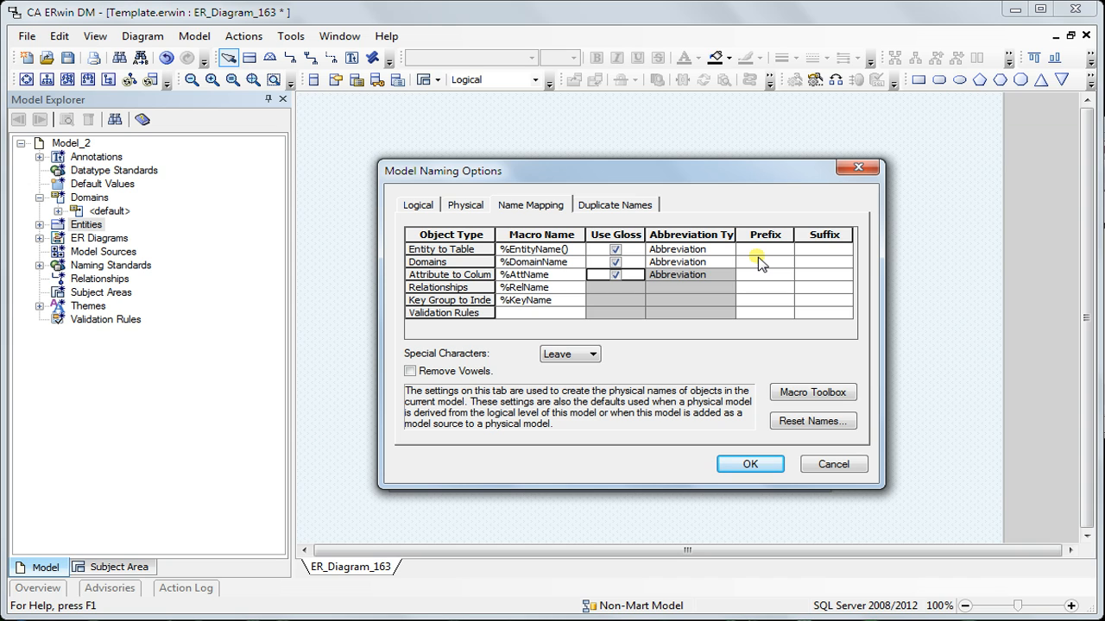
# Give tables a t_ prefix, relationships an _fk suffix and indexes an x prefix.
pyautogui.click(763, 249)
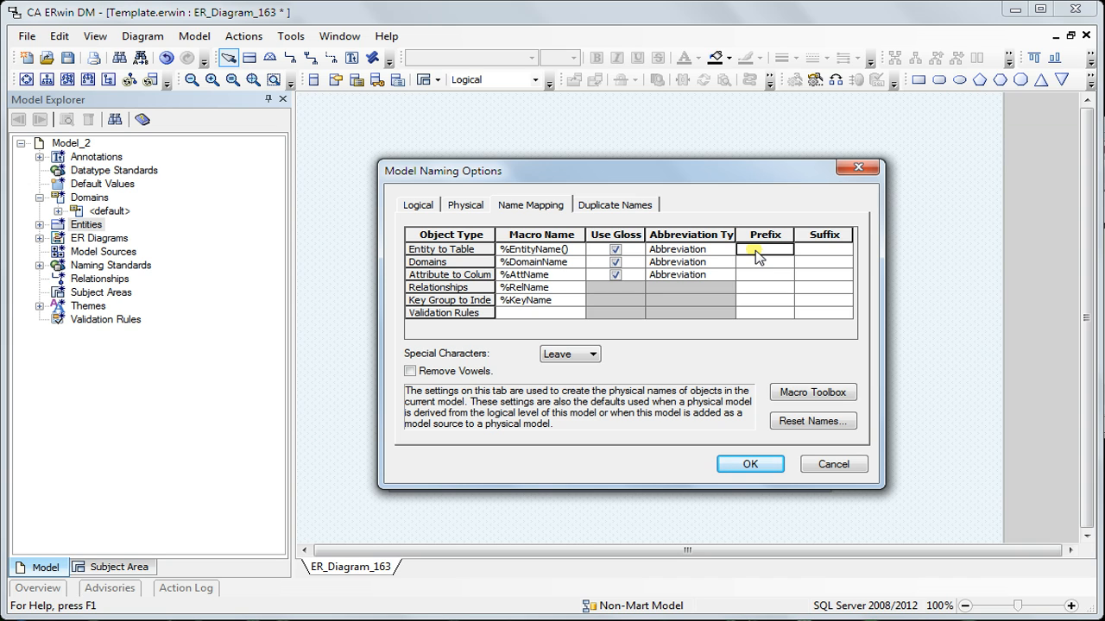
pyautogui.write('t_')
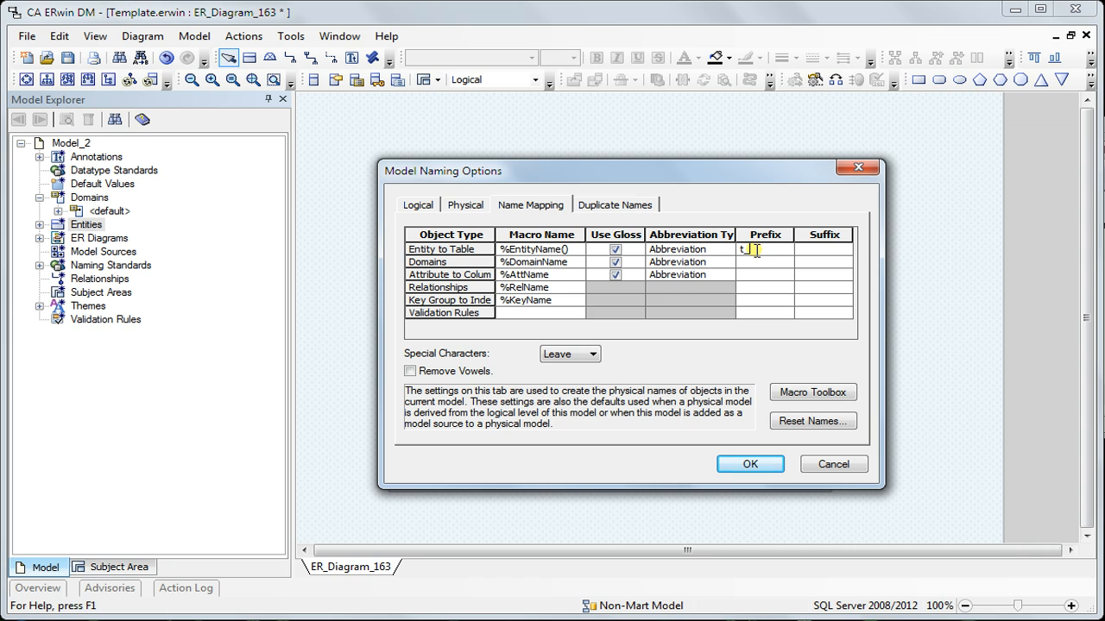
pyautogui.click(763, 287)
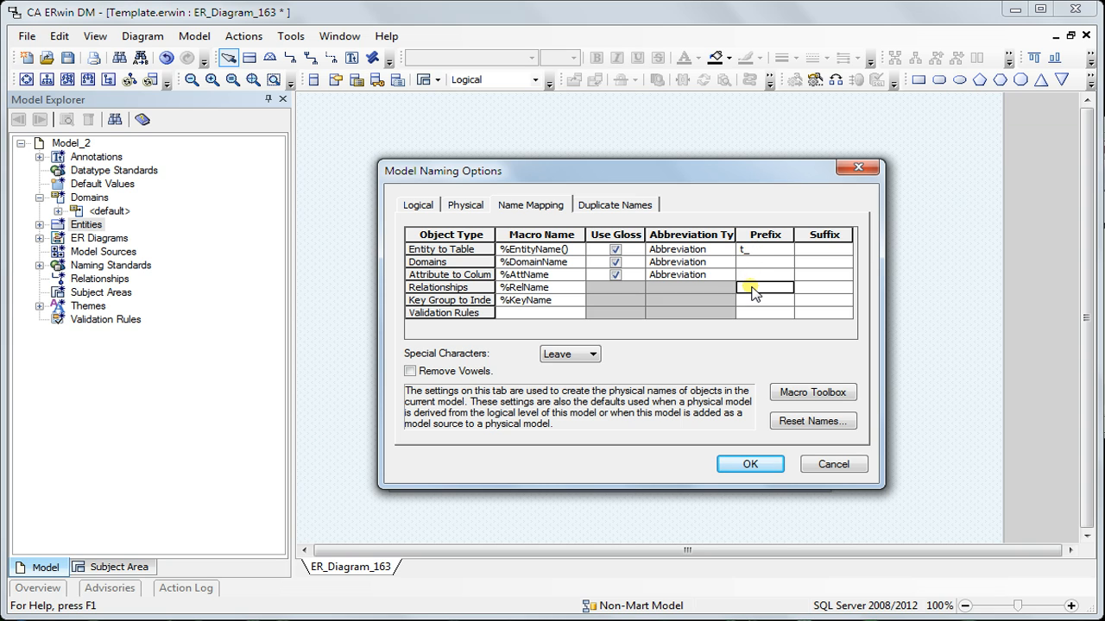
pyautogui.click(822, 288)
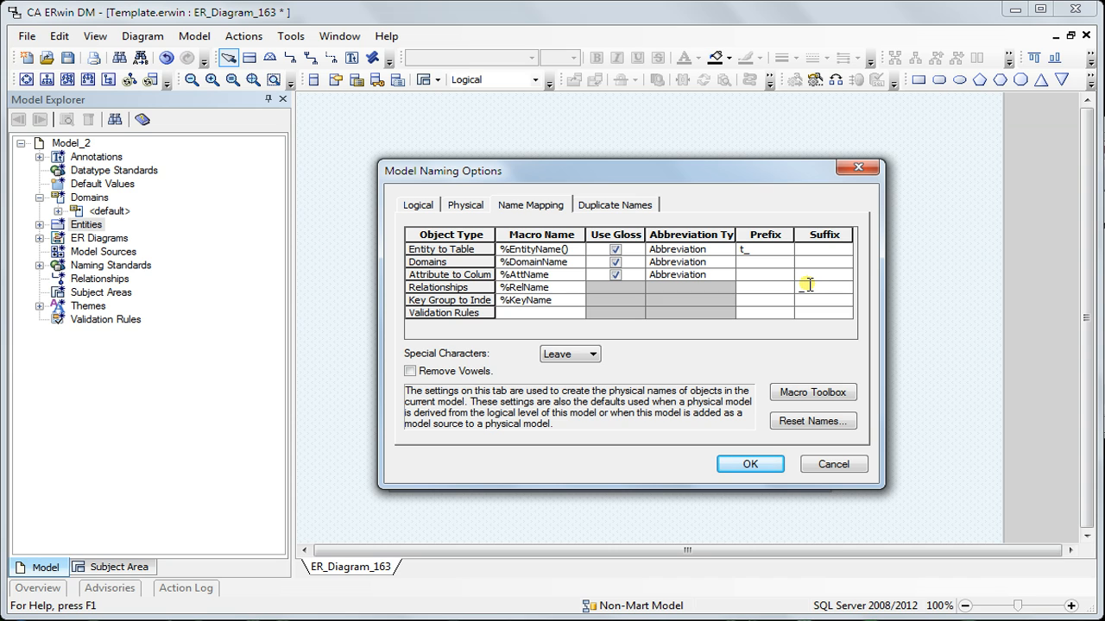
pyautogui.write('_fk')
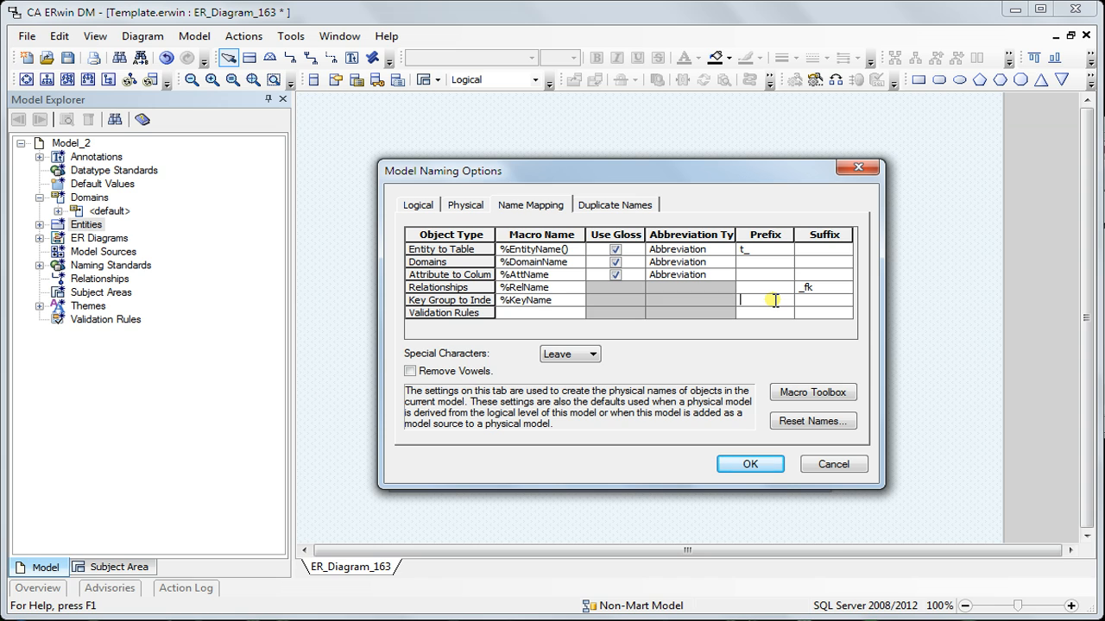
pyautogui.write('x')
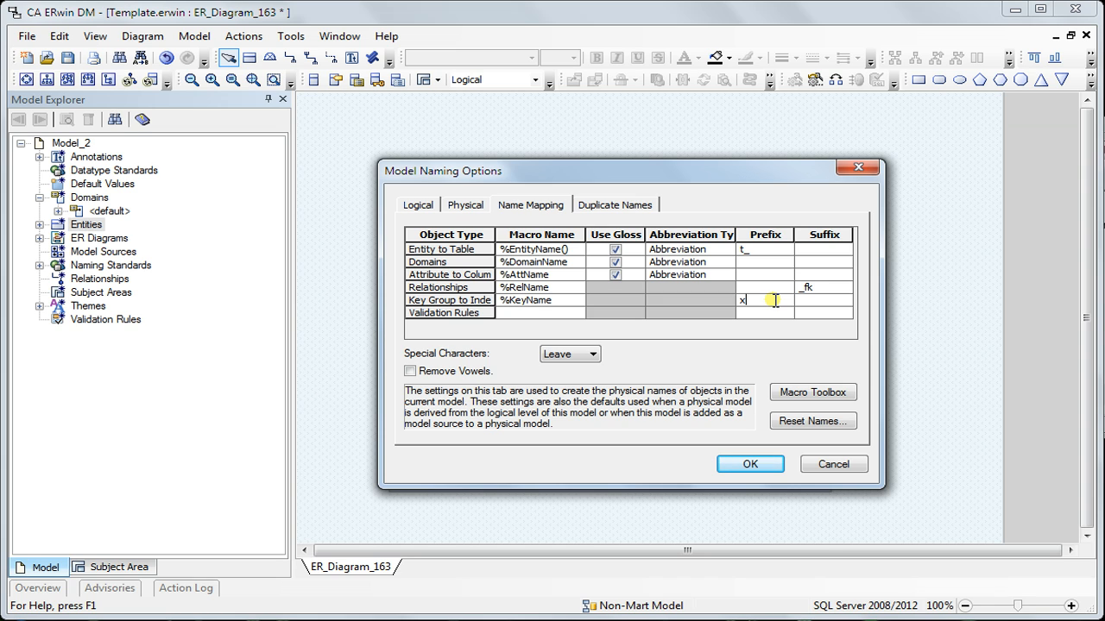
pyautogui.click(465, 204)
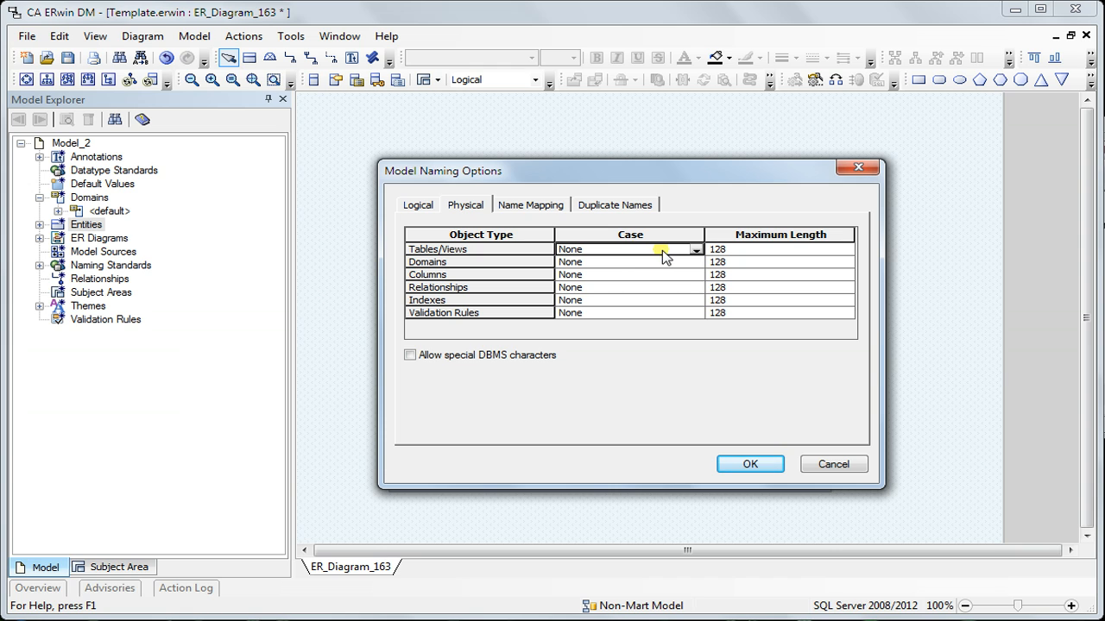
# Set physical table and domain names to lowercase, then start Initial case for logical names.
pyautogui.click(696, 250)
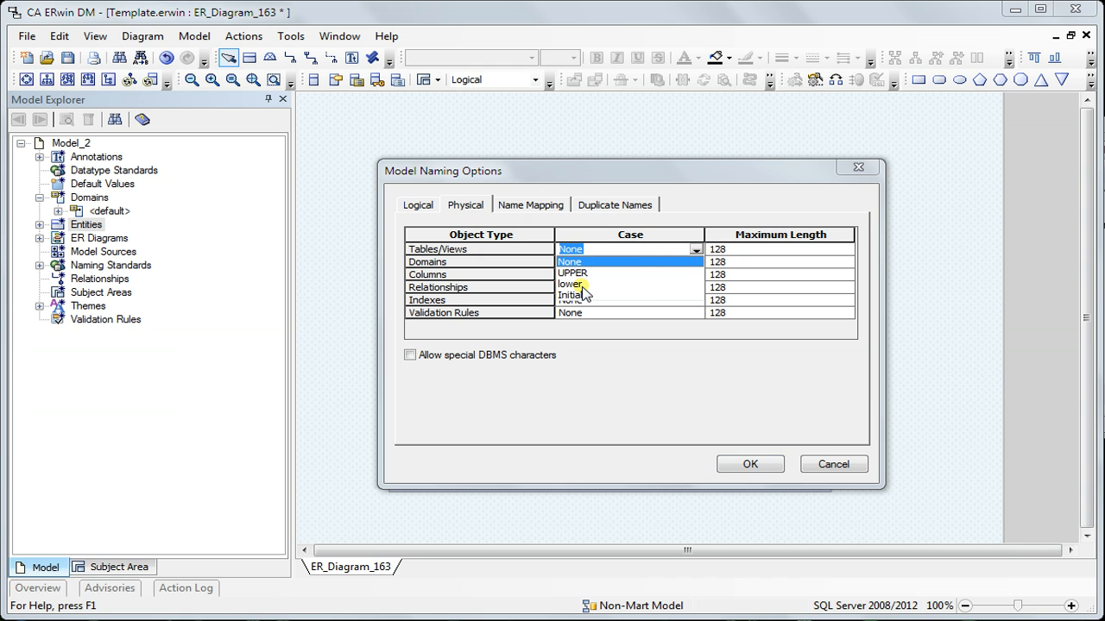
pyautogui.click(569, 284)
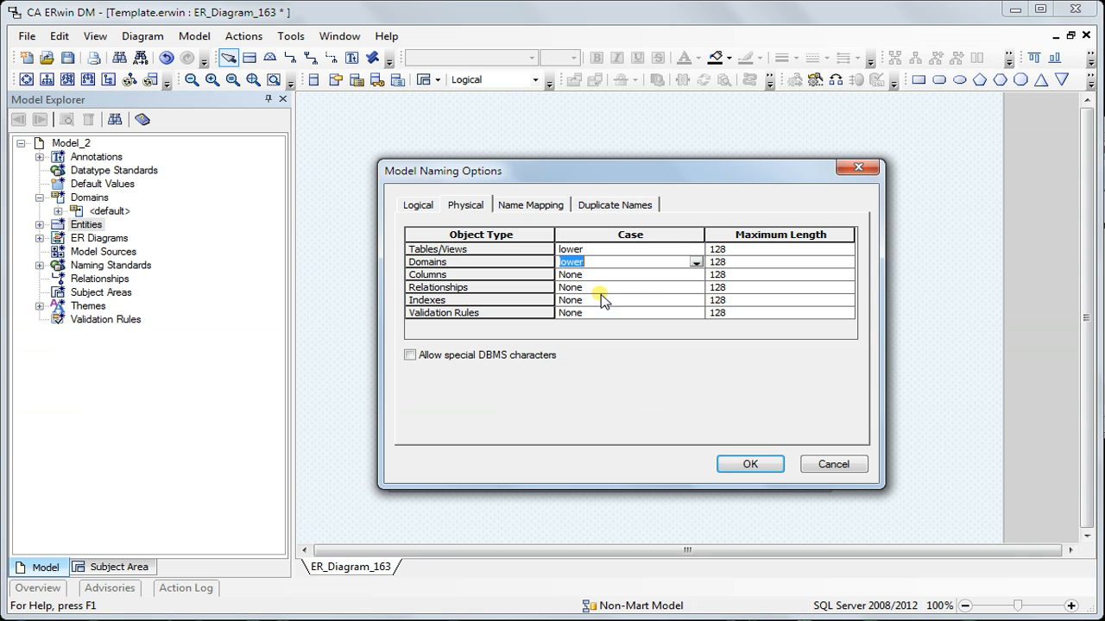
pyautogui.click(695, 275)
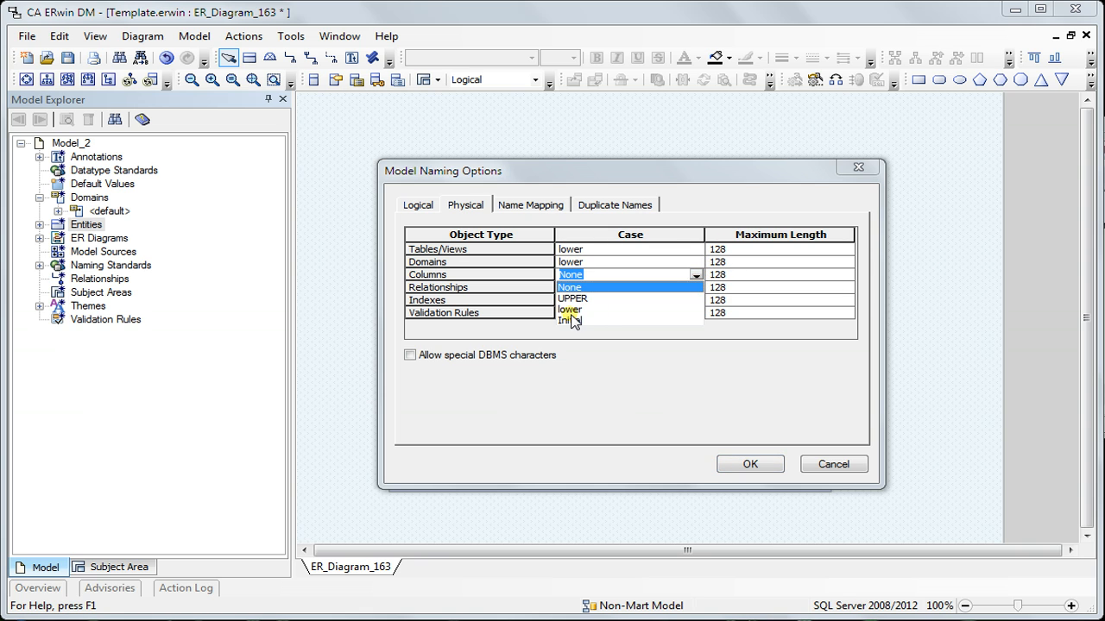
pyautogui.click(570, 310)
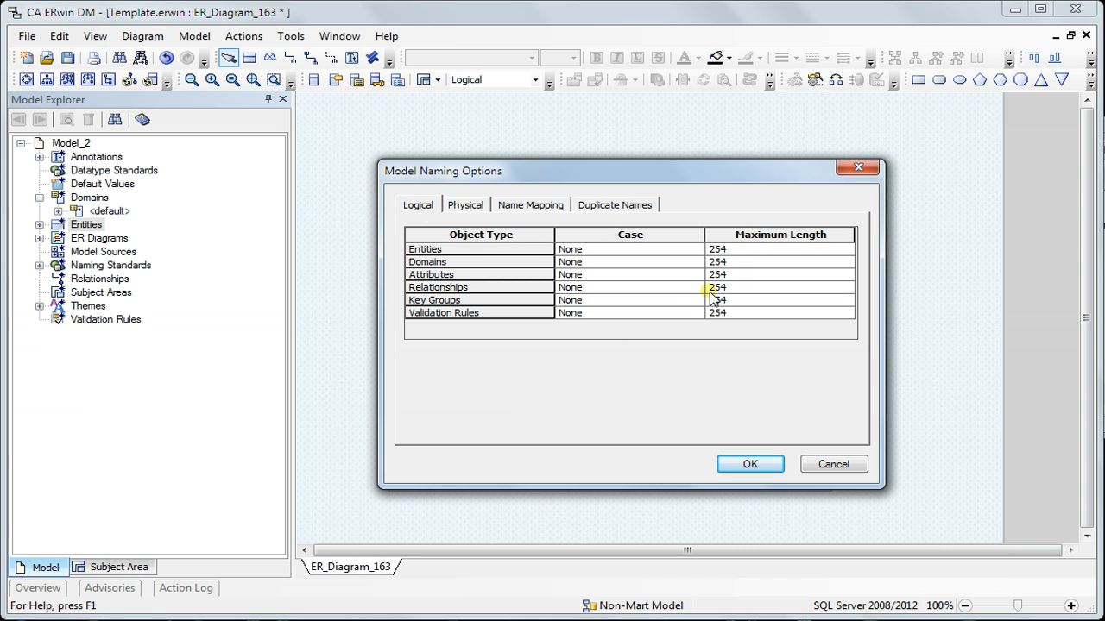
pyautogui.click(695, 249)
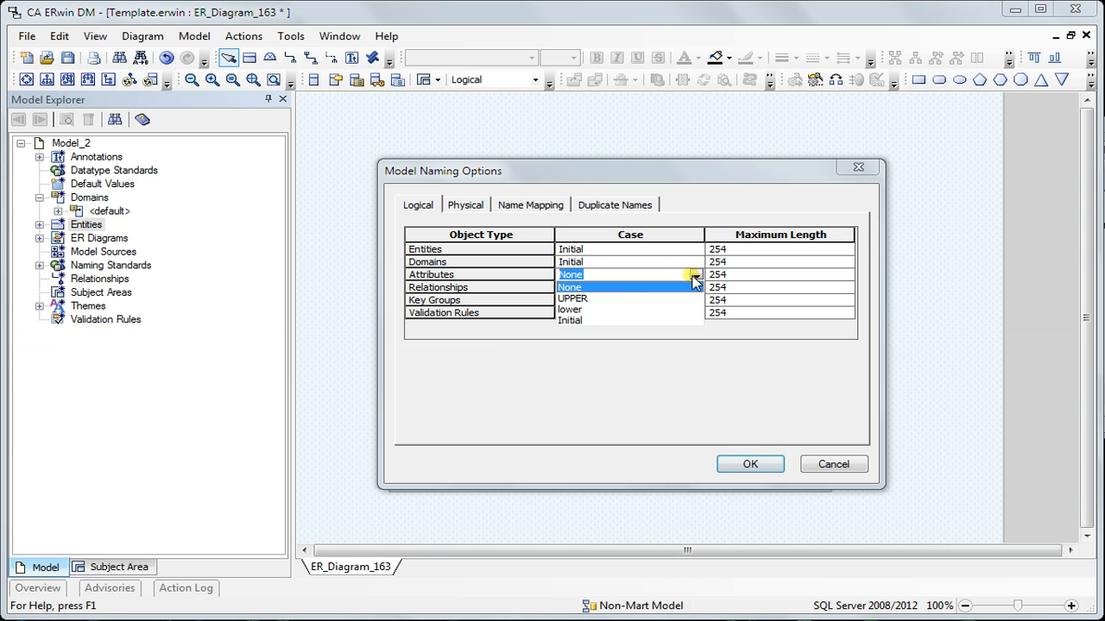
pyautogui.click(570, 320)
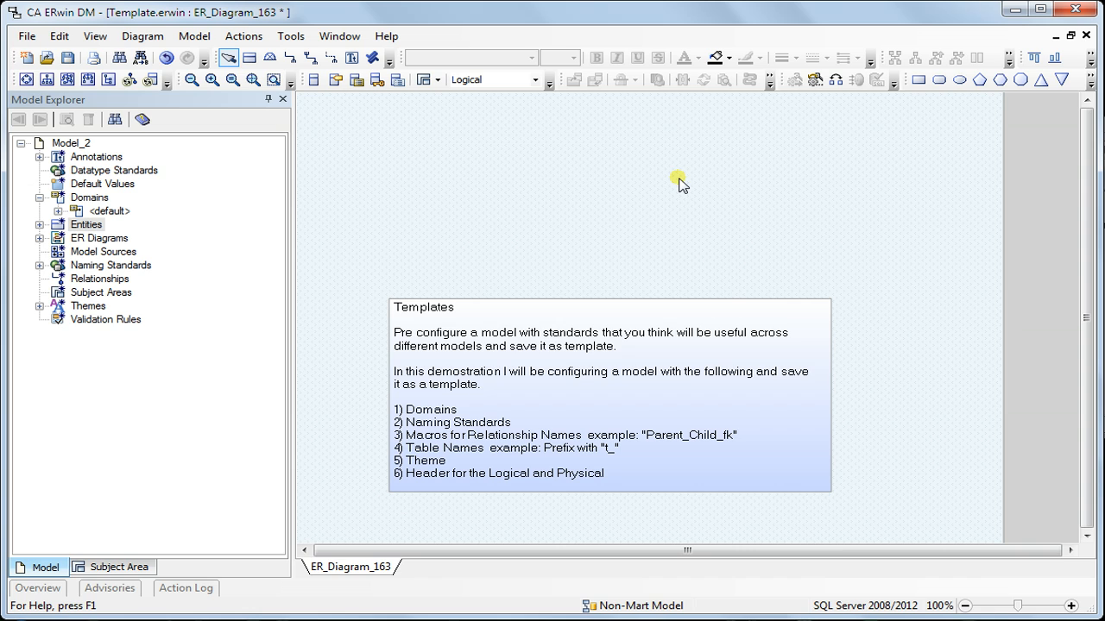
pyautogui.moveTo(600, 189)
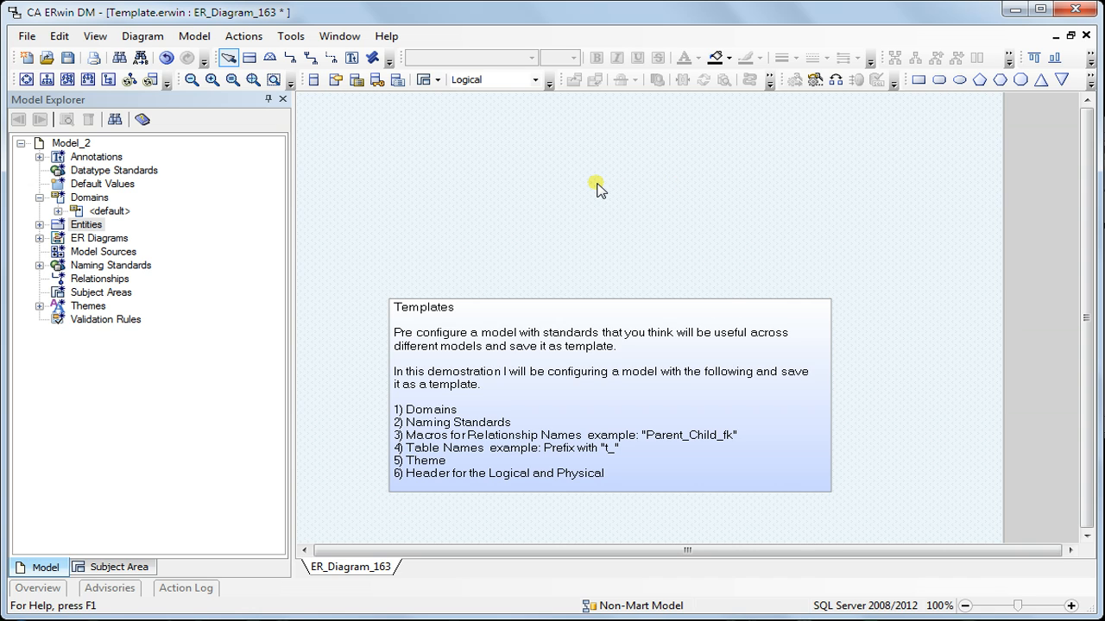
pyautogui.rightClick(598, 188)
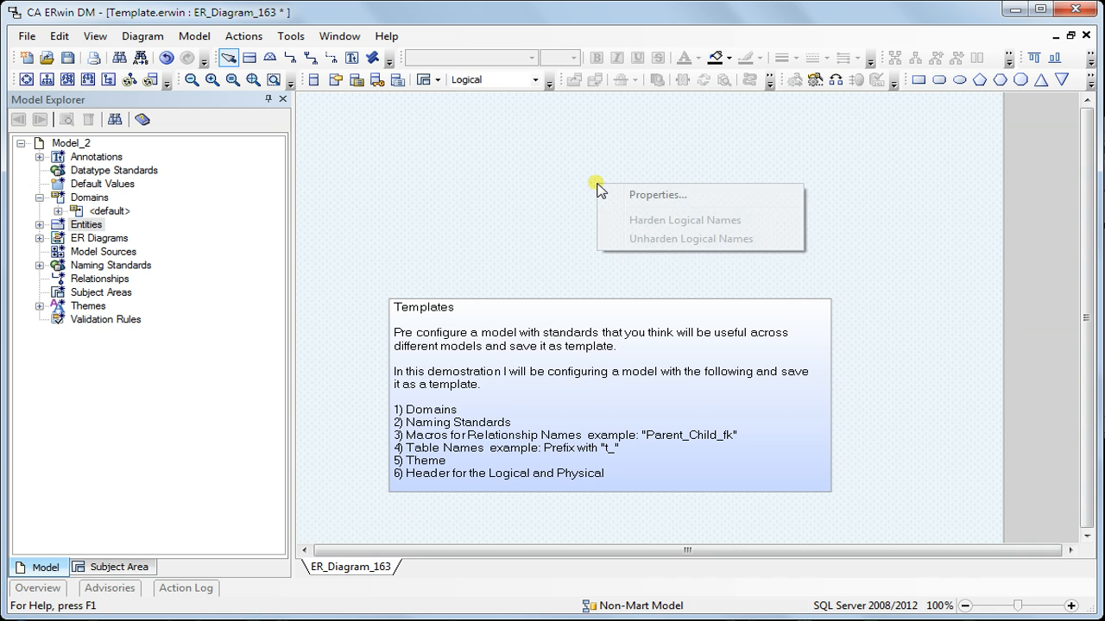
pyautogui.click(656, 194)
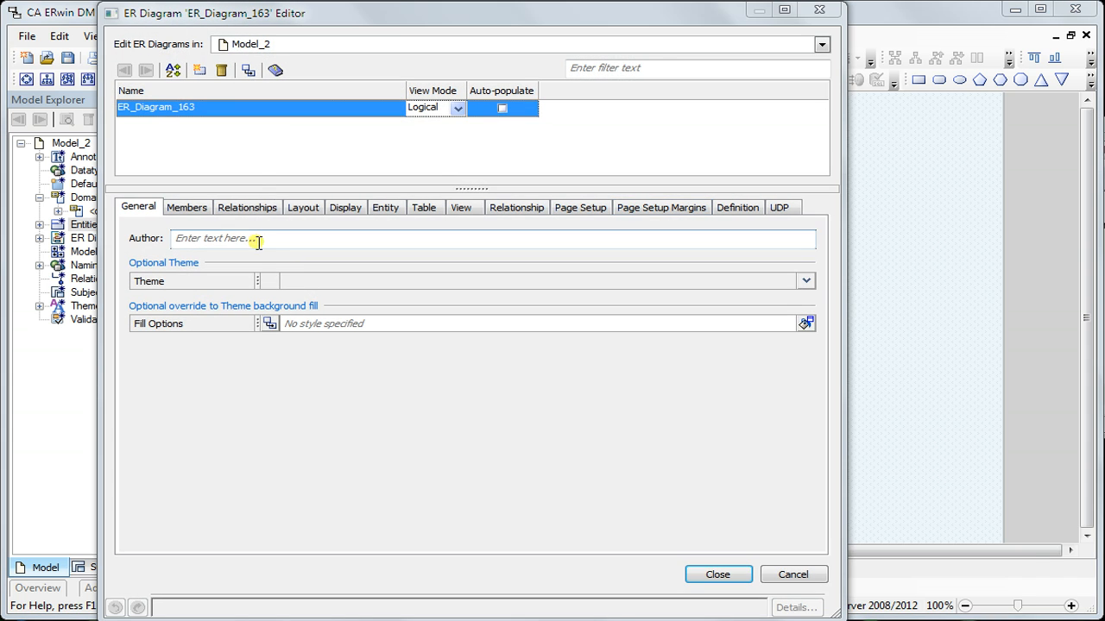
pyautogui.click(717, 574)
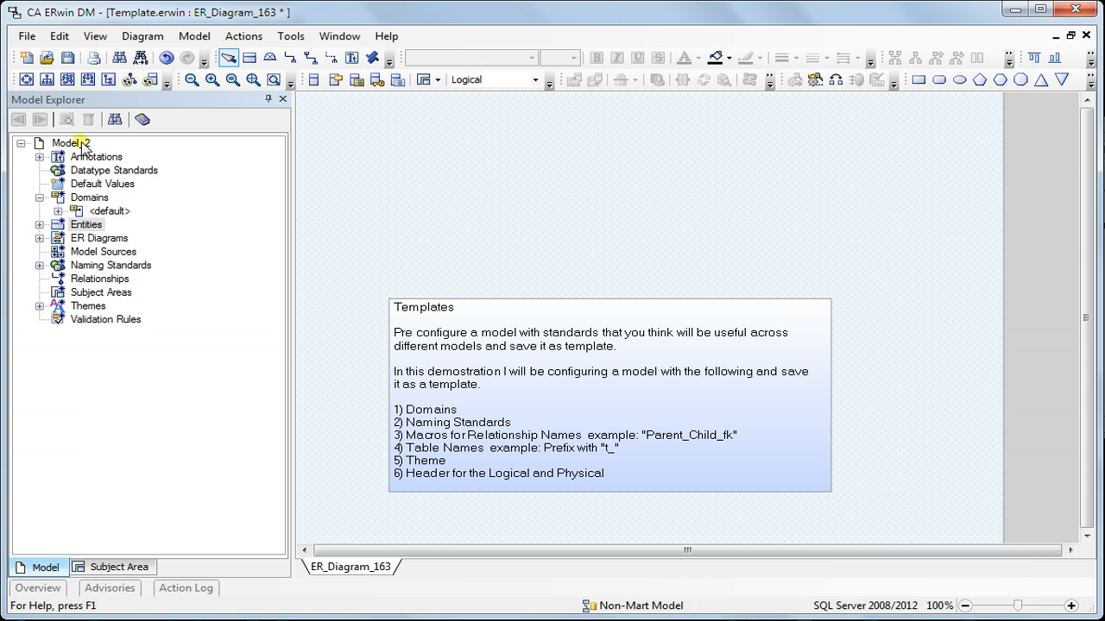
# Set Model_2's default theme to Classic Theme in its Properties.
pyautogui.rightClick(70, 142)
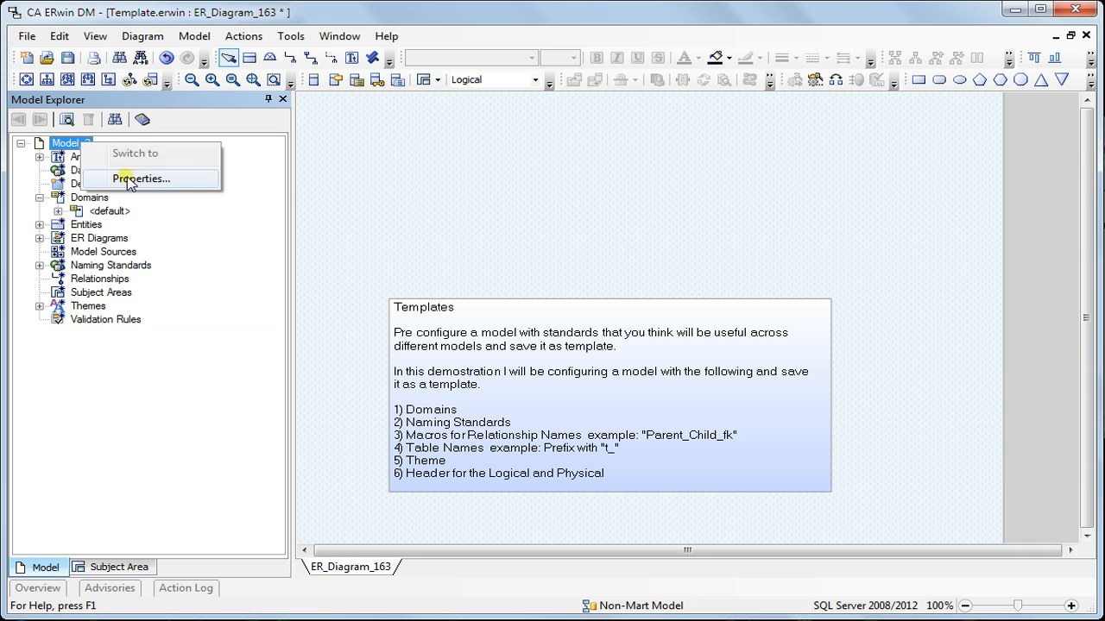
pyautogui.click(143, 179)
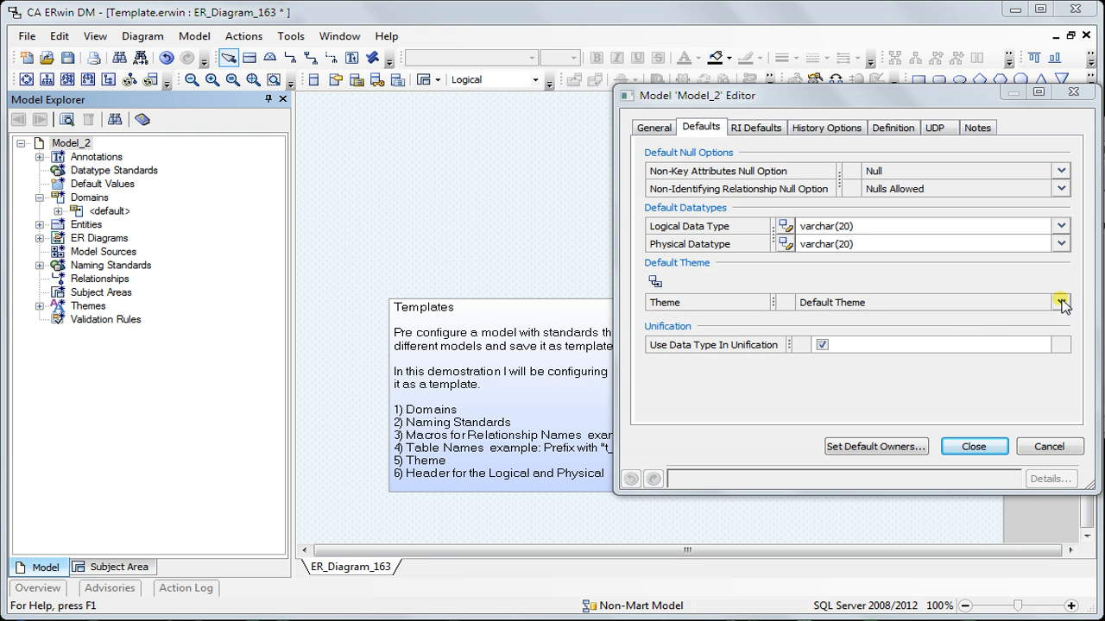
pyautogui.click(1061, 302)
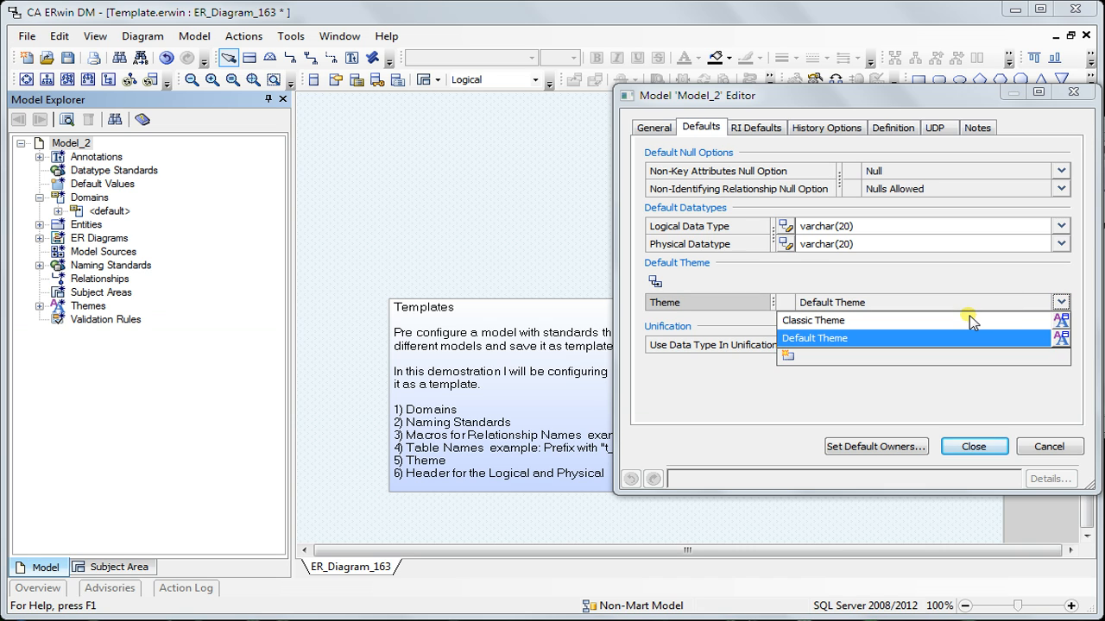
pyautogui.click(812, 320)
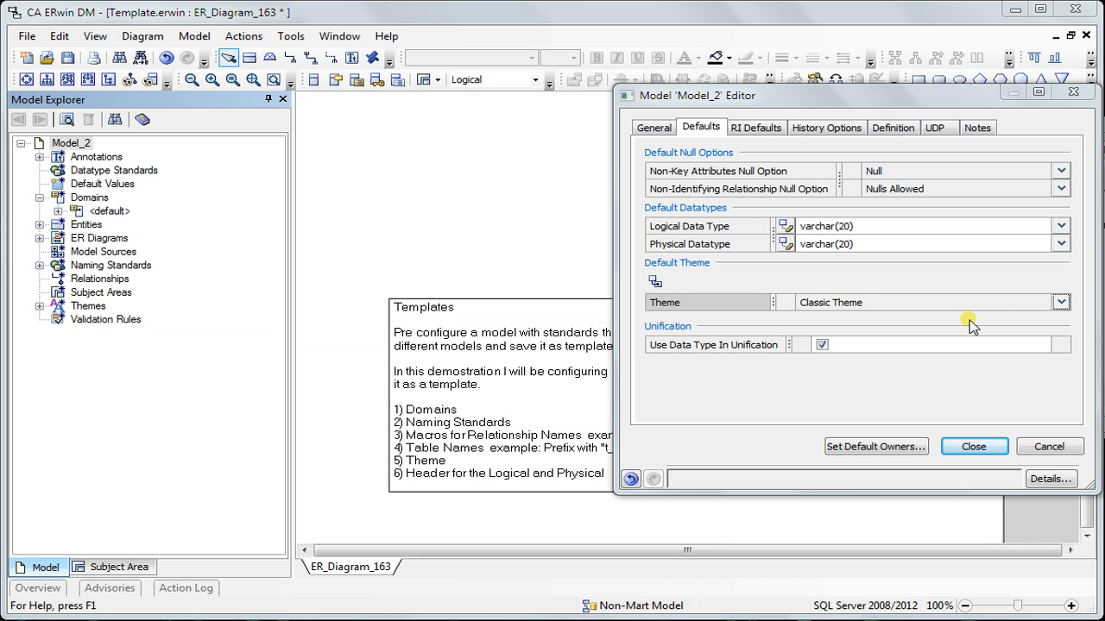
pyautogui.click(1061, 302)
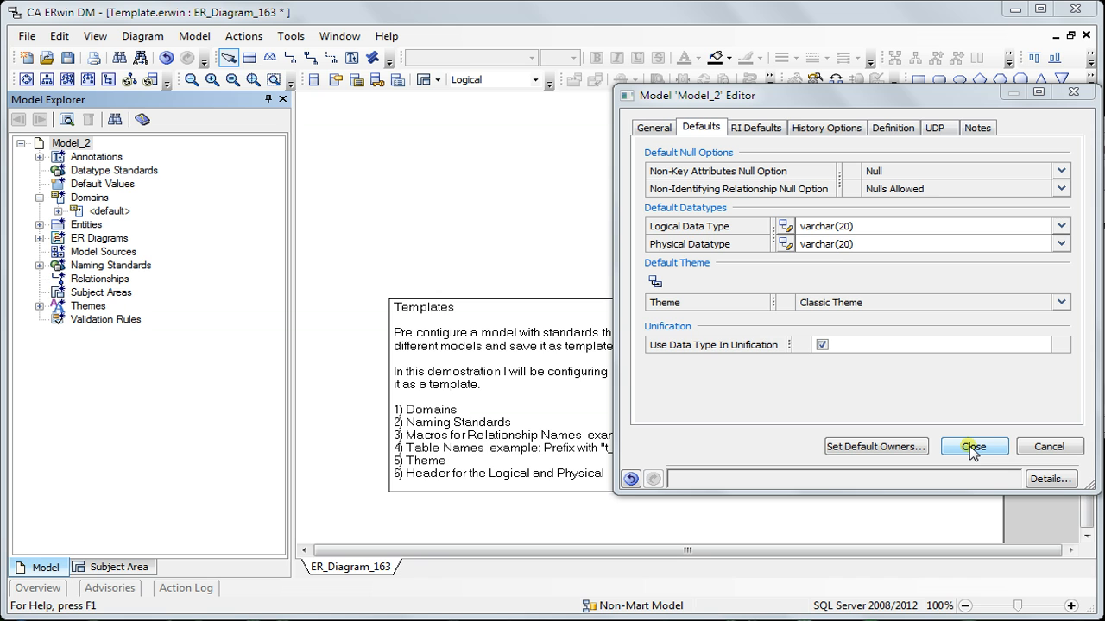
pyautogui.click(973, 446)
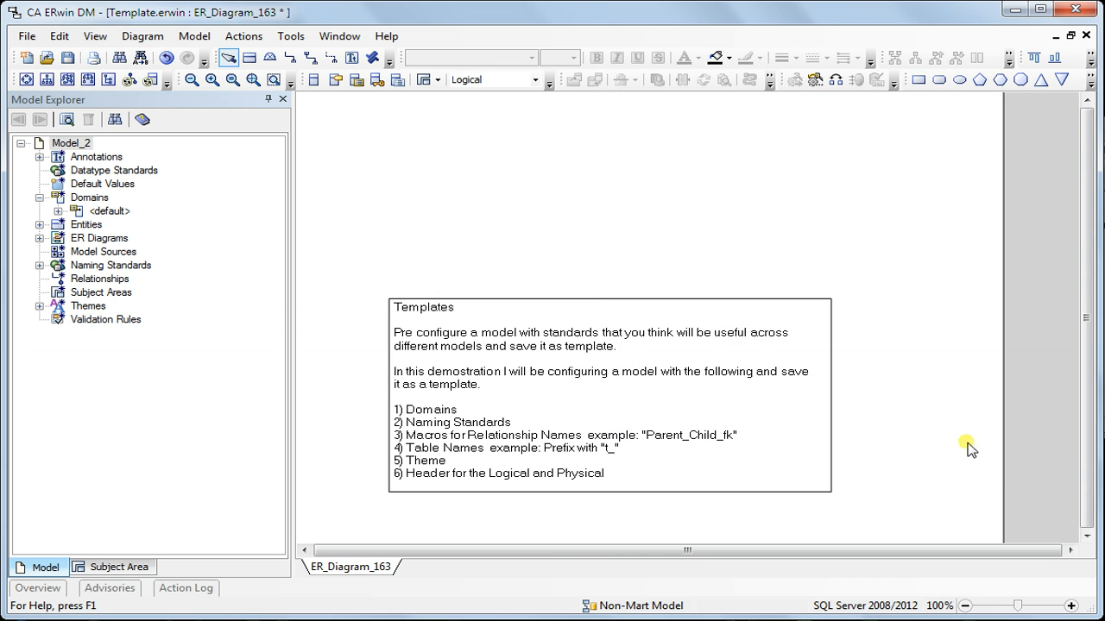
# Create a text annotation reading '<Name> Logical Model' on the diagram.
pyautogui.click(143, 36)
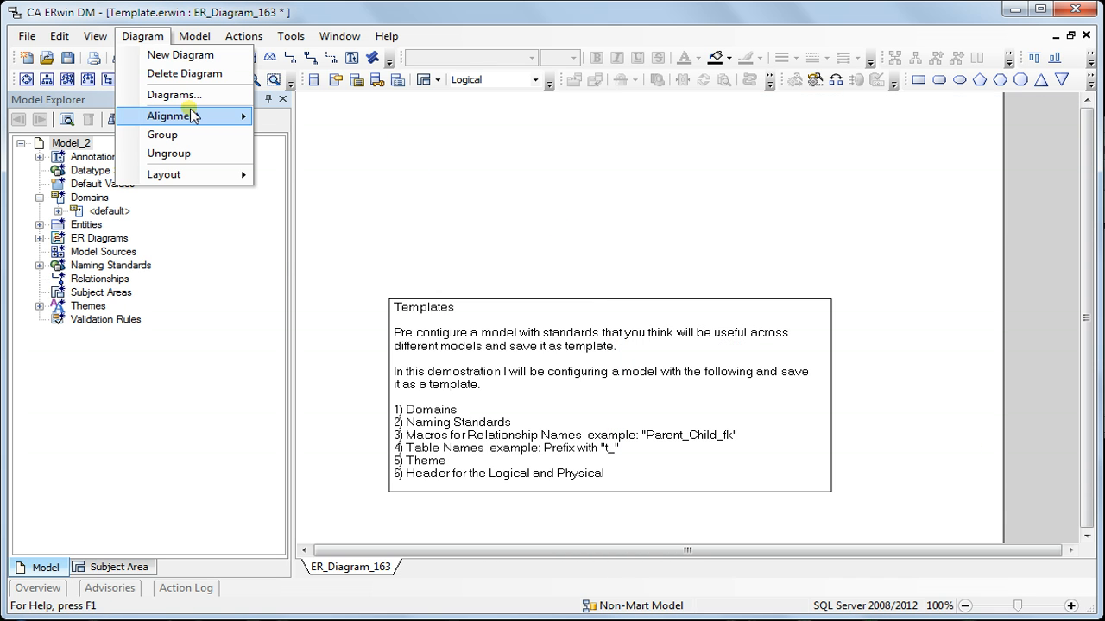
pyautogui.click(194, 35)
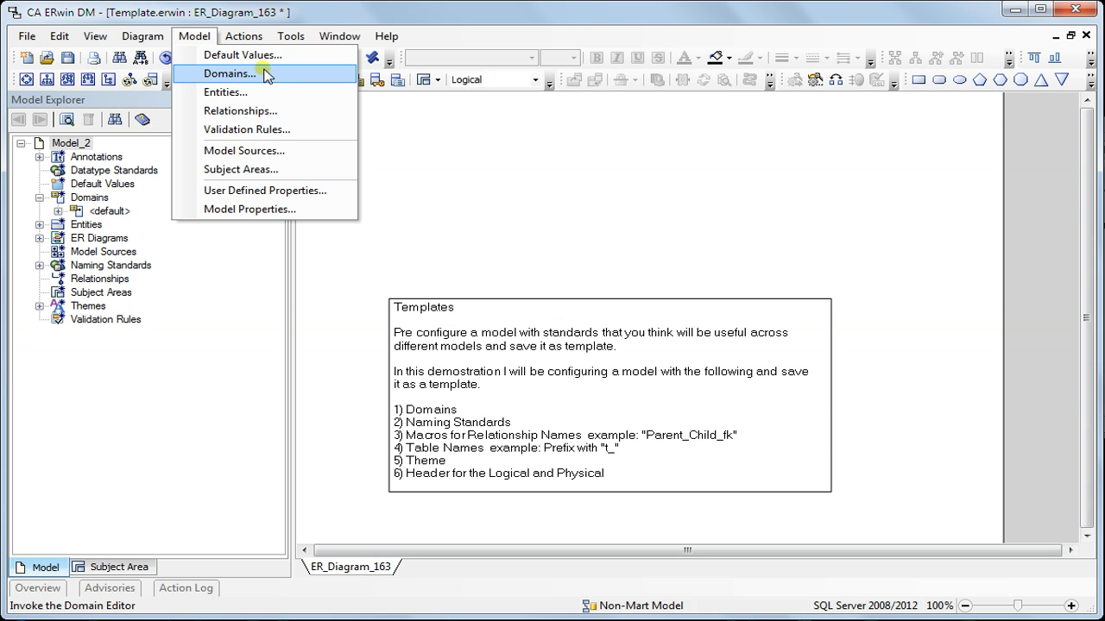
pyautogui.moveTo(253, 128)
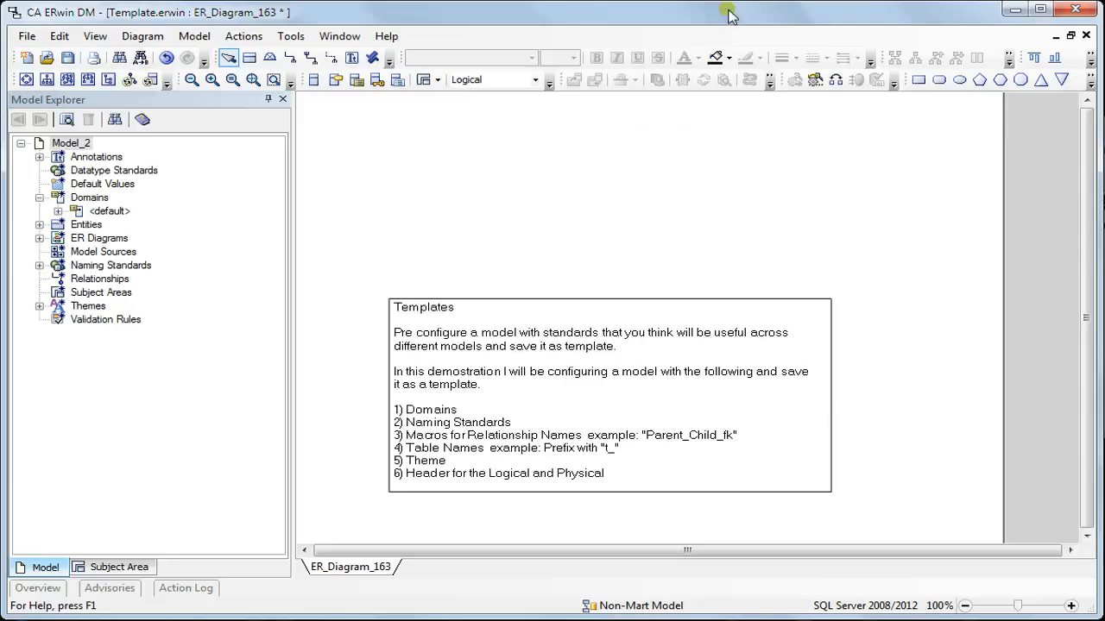
pyautogui.moveTo(648, 131)
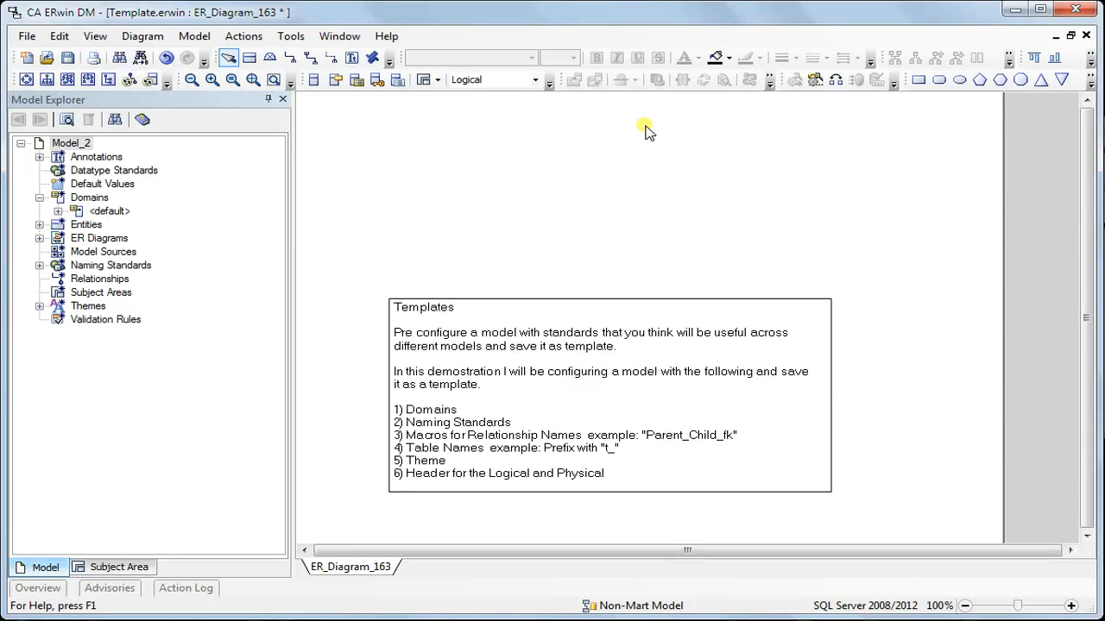
pyautogui.moveTo(609, 139)
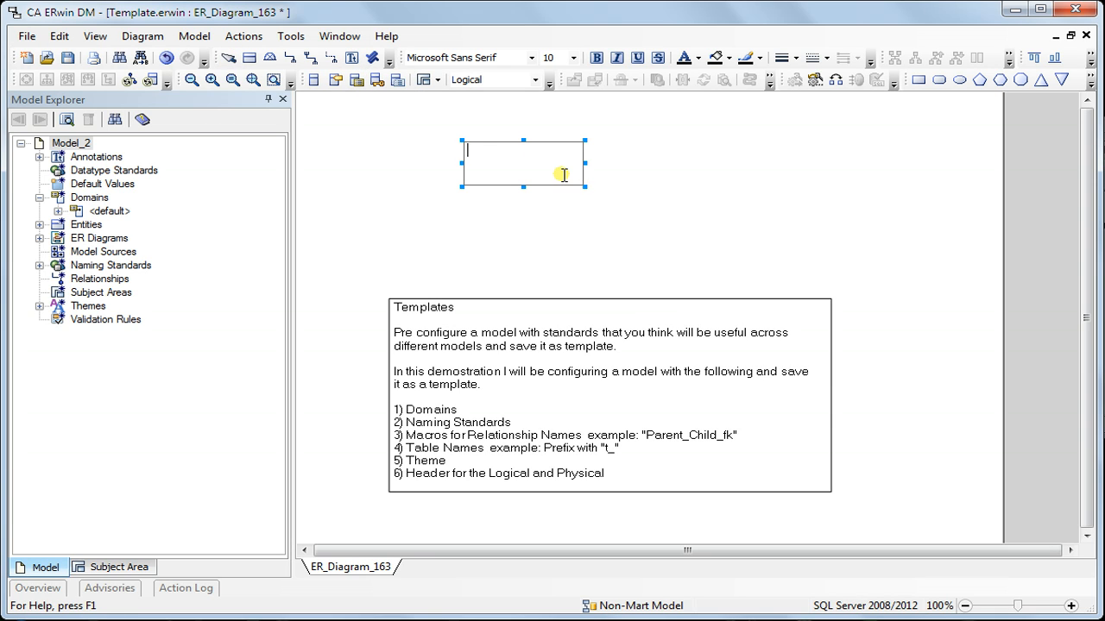
pyautogui.write('Logical M')
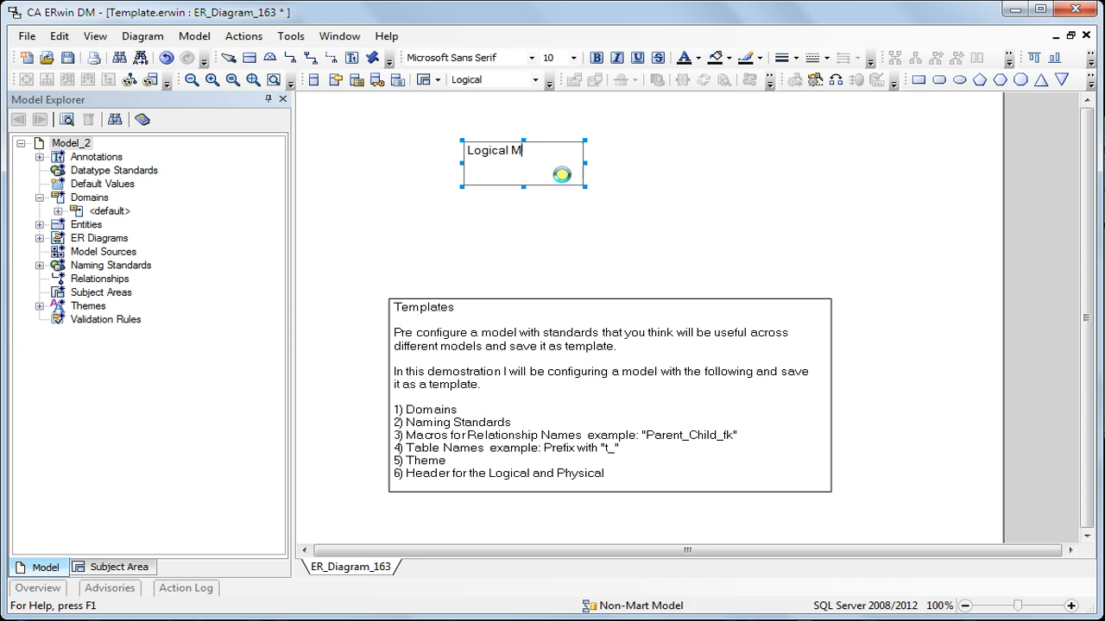
pyautogui.write('odel')
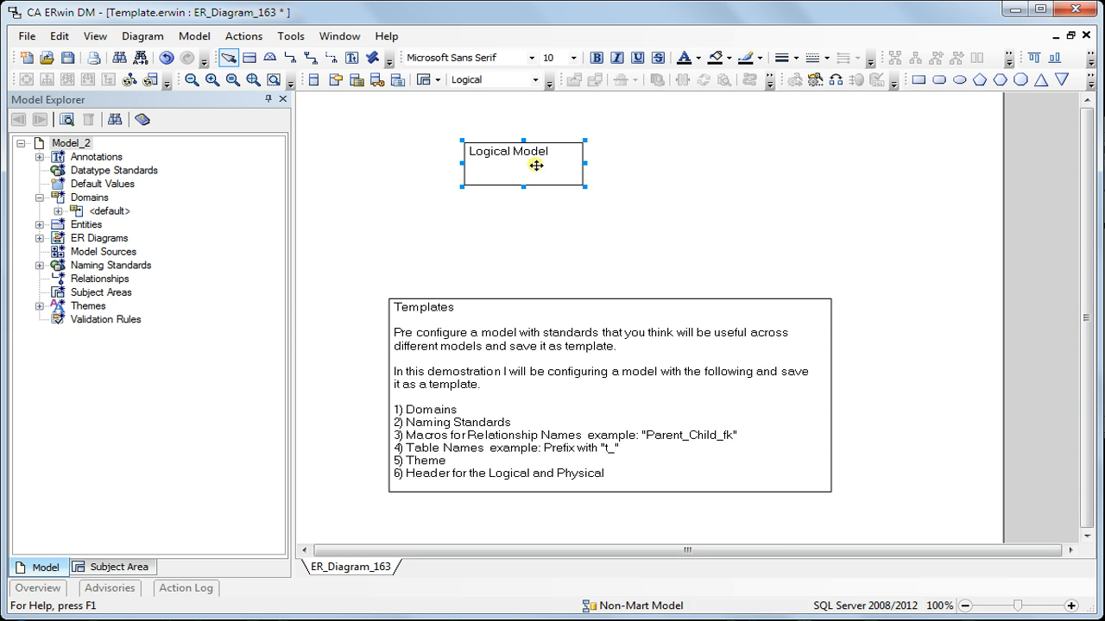
pyautogui.doubleClick(523, 163)
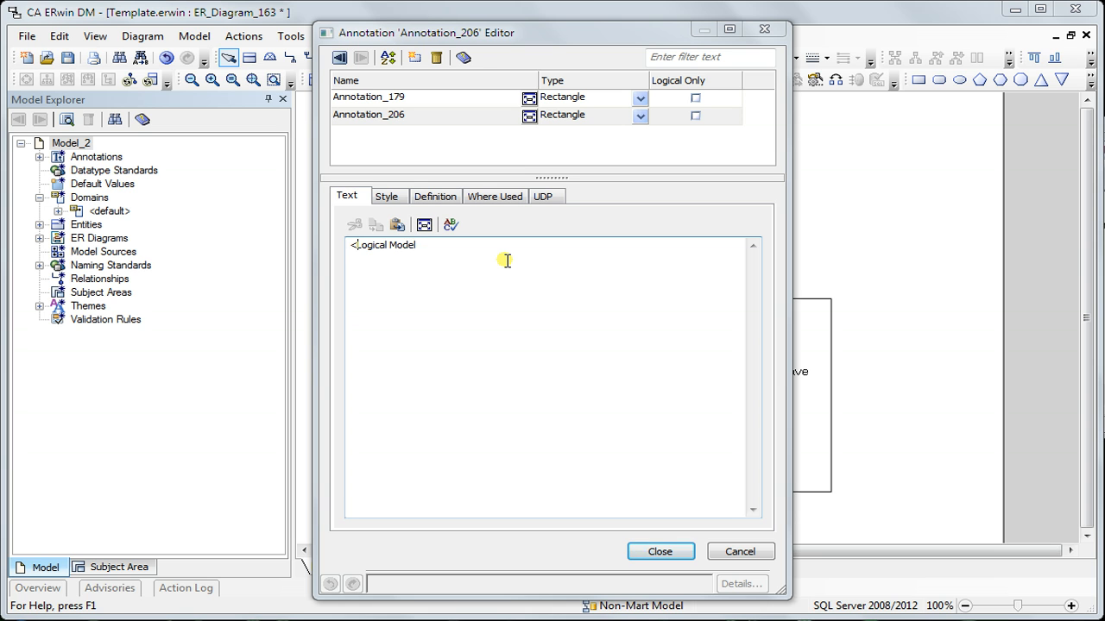
pyautogui.write('<Name>')
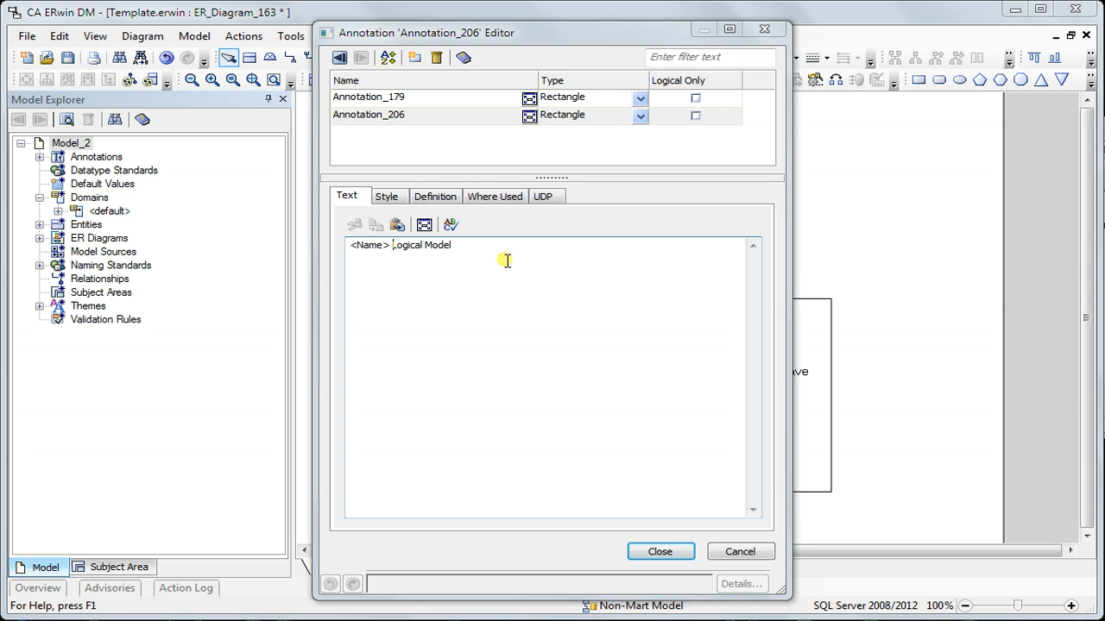
# Widen the header to one line, make it bold orange, and set it Logical Only.
pyautogui.click(659, 551)
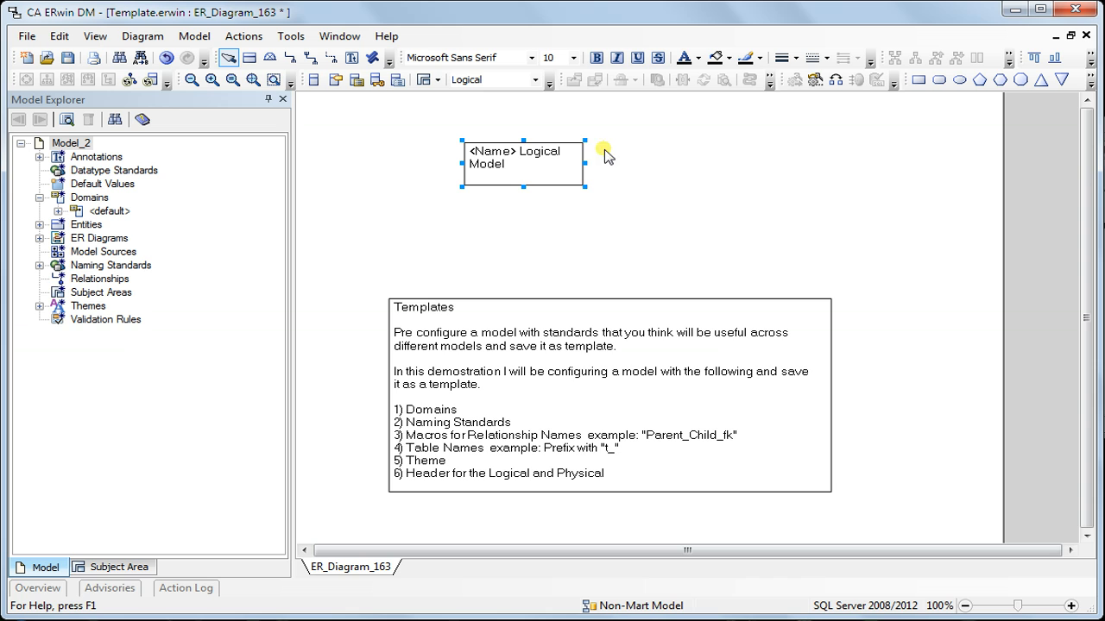
pyautogui.moveTo(585, 163); pyautogui.dragTo(645, 163)
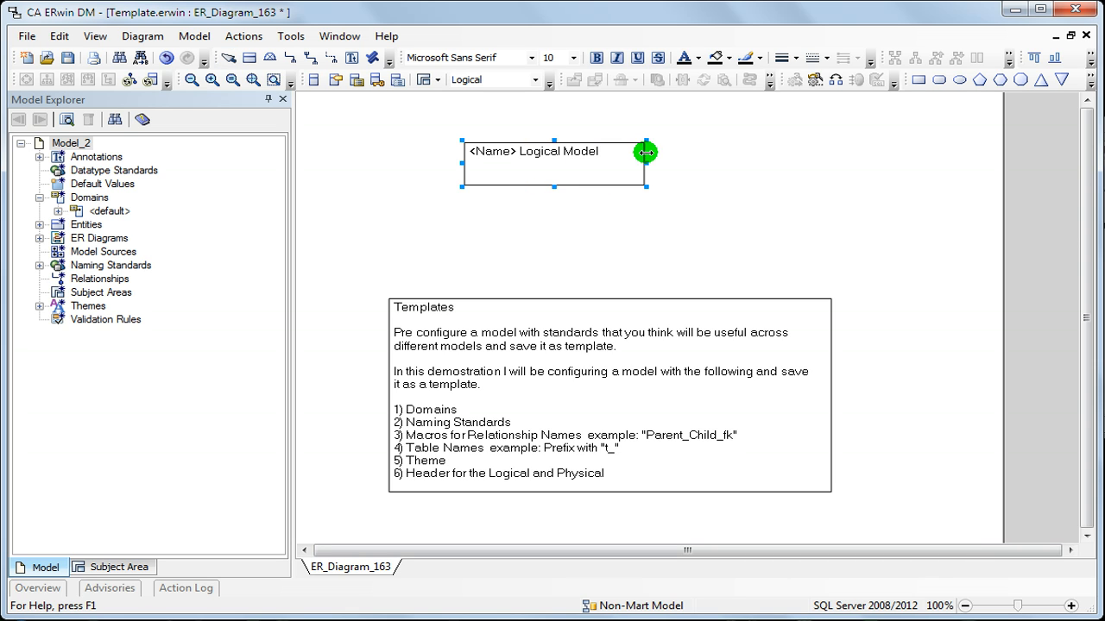
pyautogui.click(824, 58)
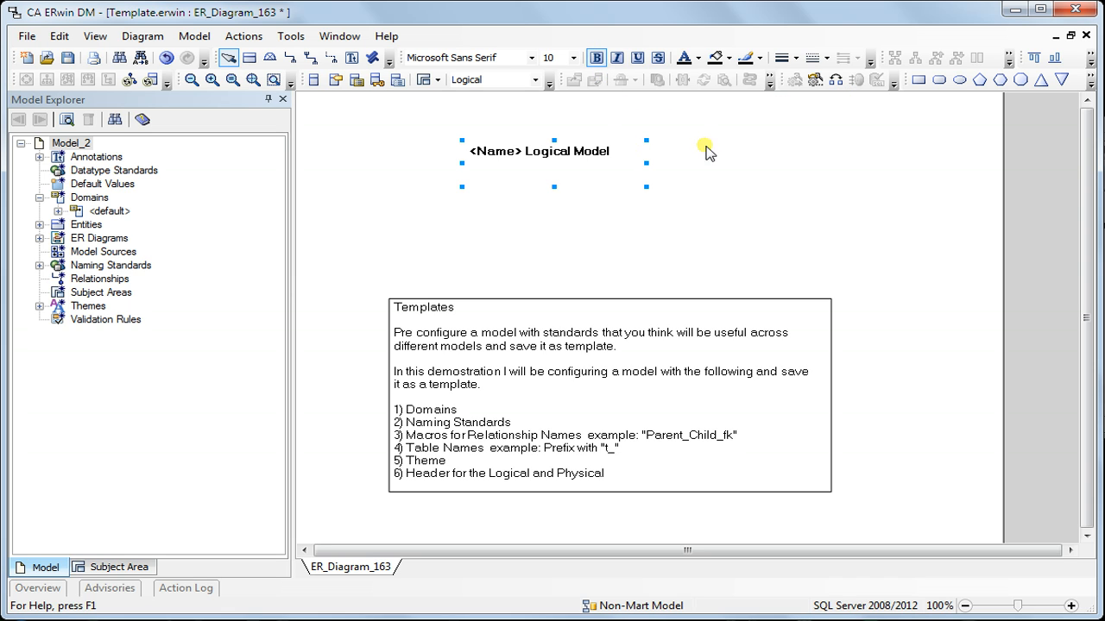
pyautogui.moveTo(688, 58)
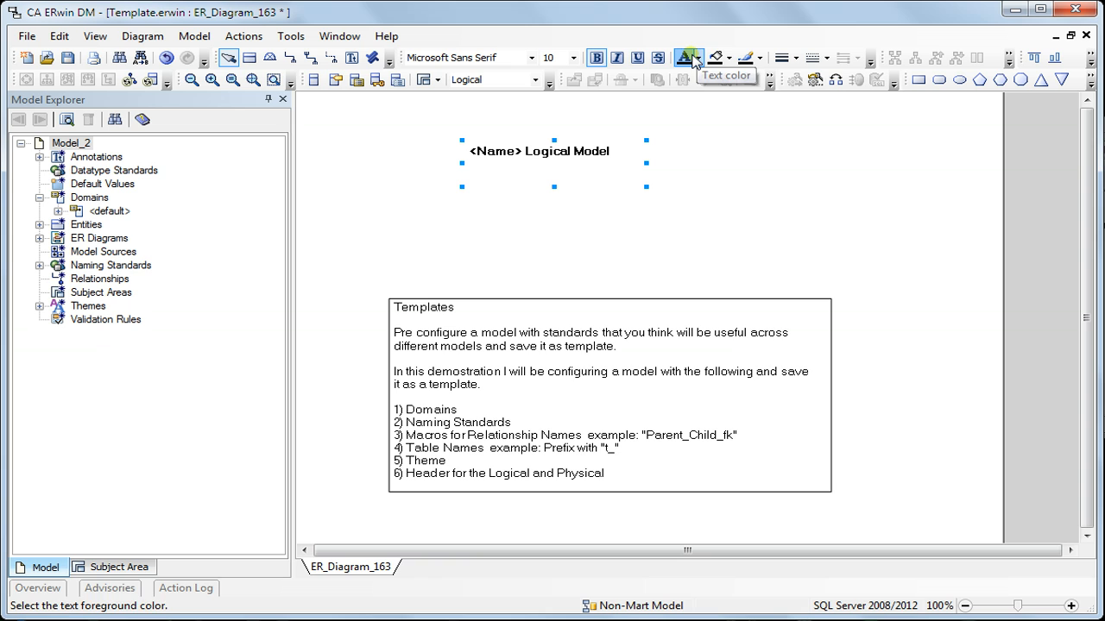
pyautogui.click(699, 58)
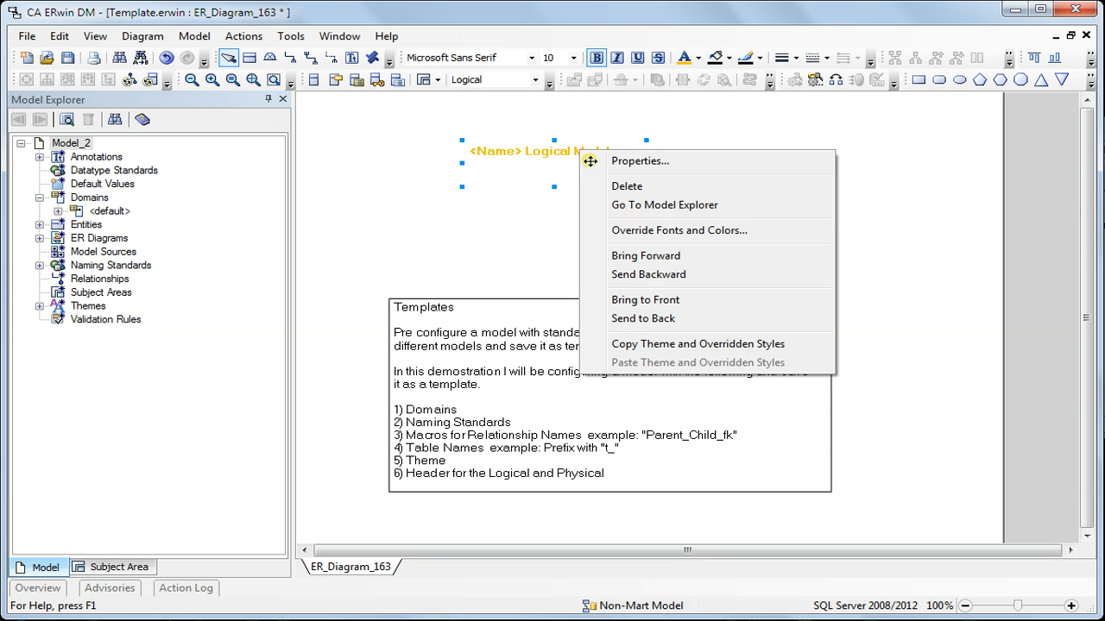
pyautogui.click(638, 161)
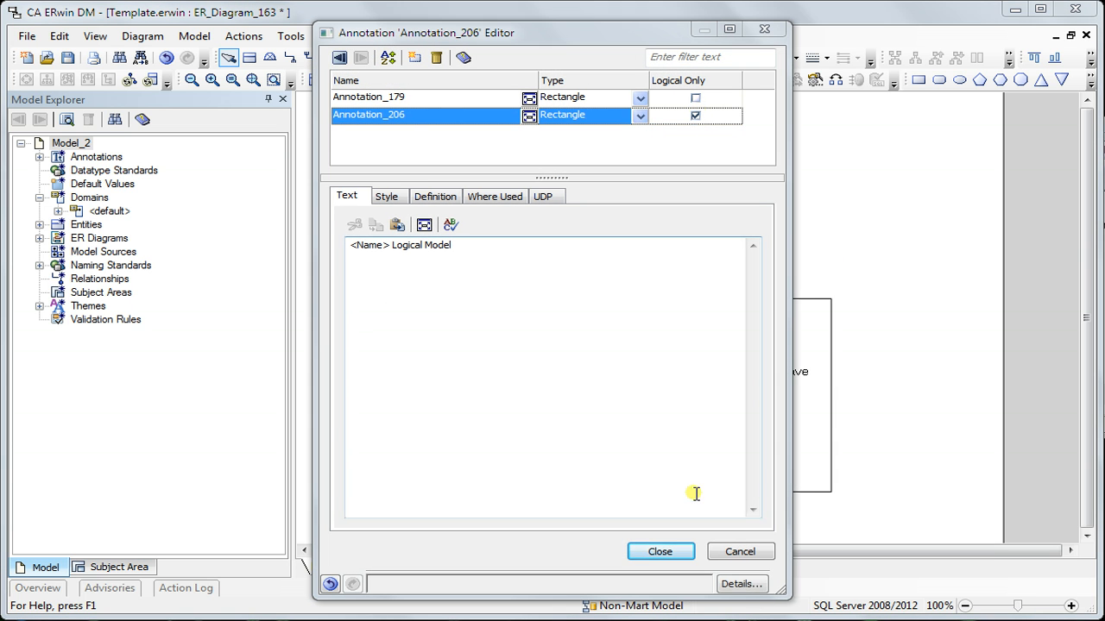
pyautogui.click(659, 552)
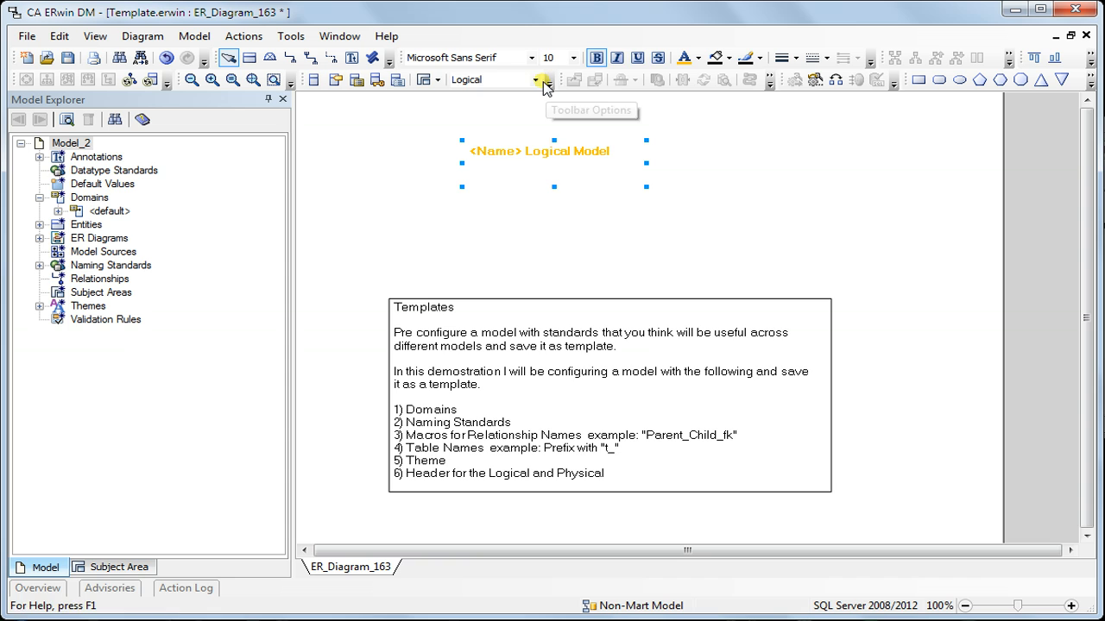
pyautogui.click(375, 59)
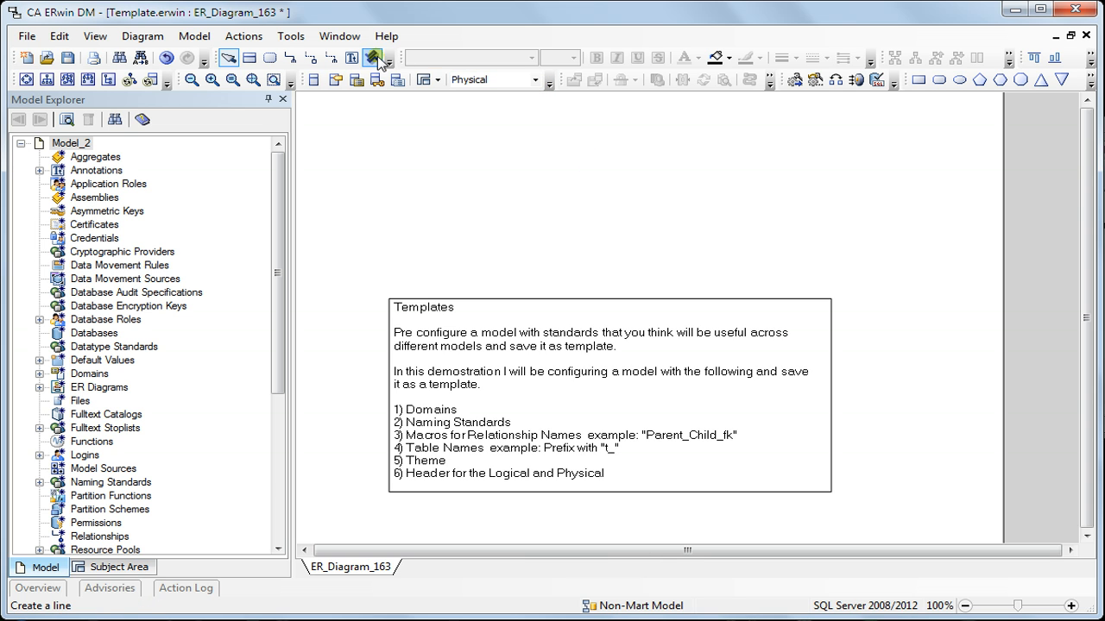
pyautogui.moveTo(449, 137); pyautogui.dragTo(707, 177)
pyautogui.write('<')
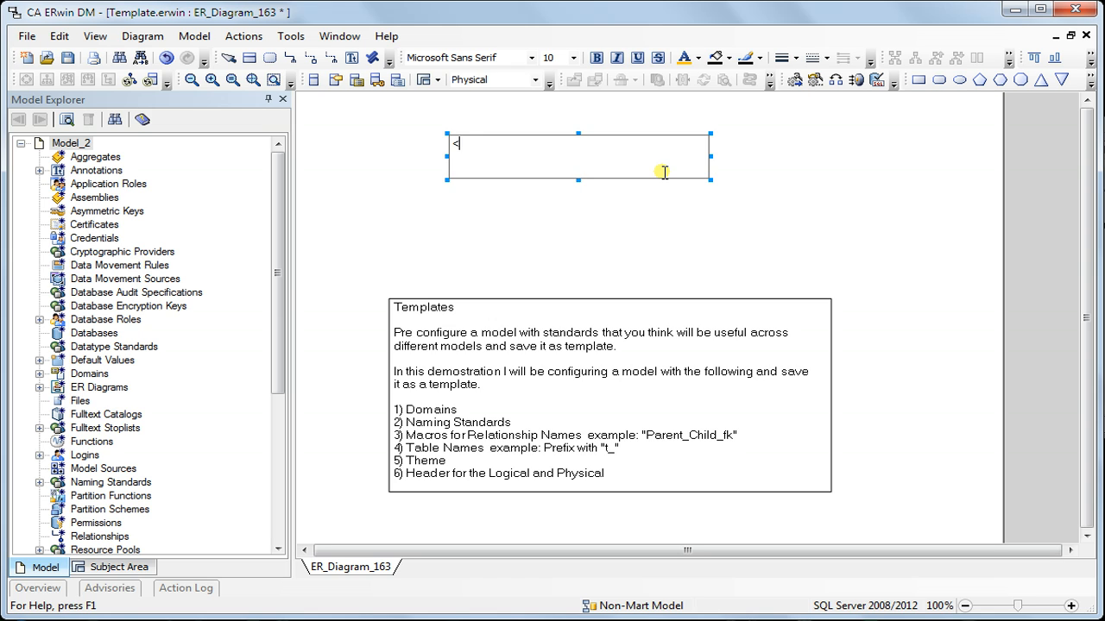
pyautogui.write('Name> Ph')
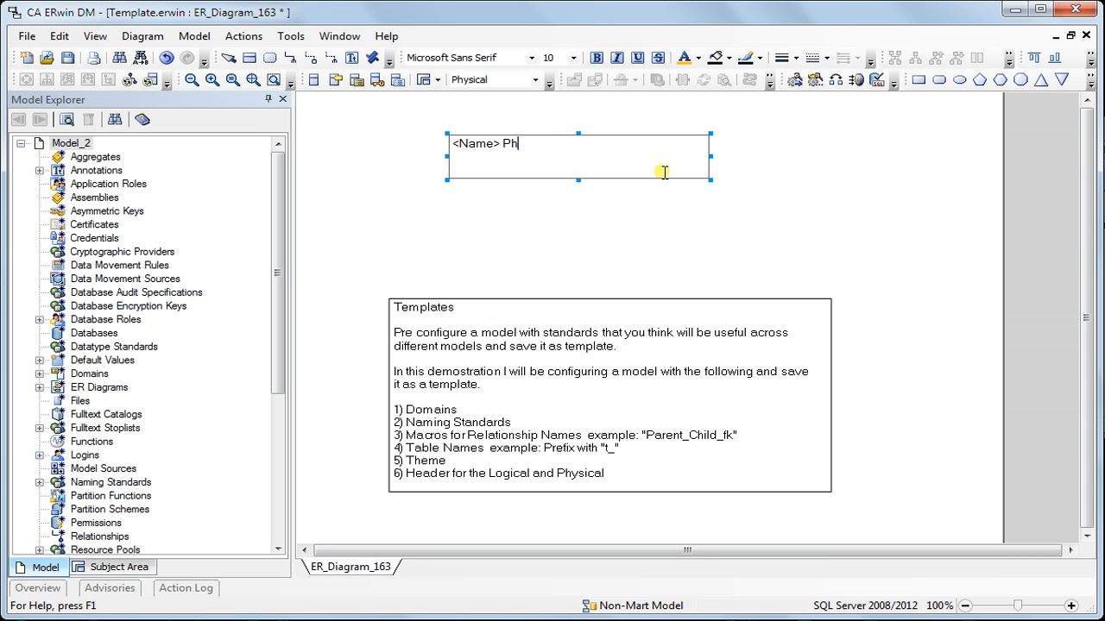
pyautogui.write('ysical Model')
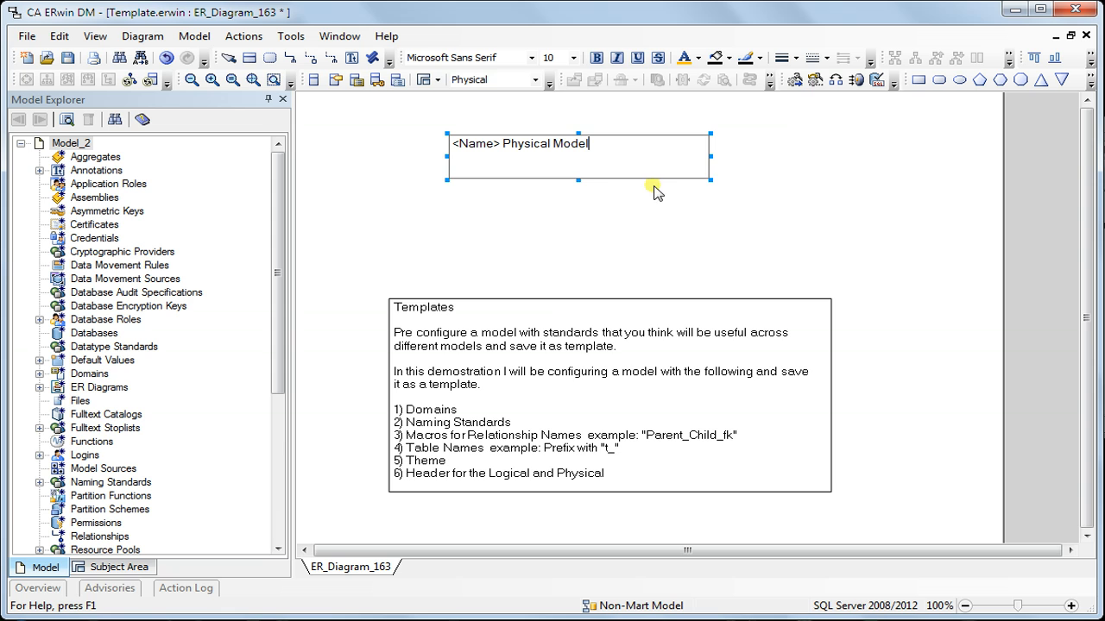
pyautogui.click(831, 58)
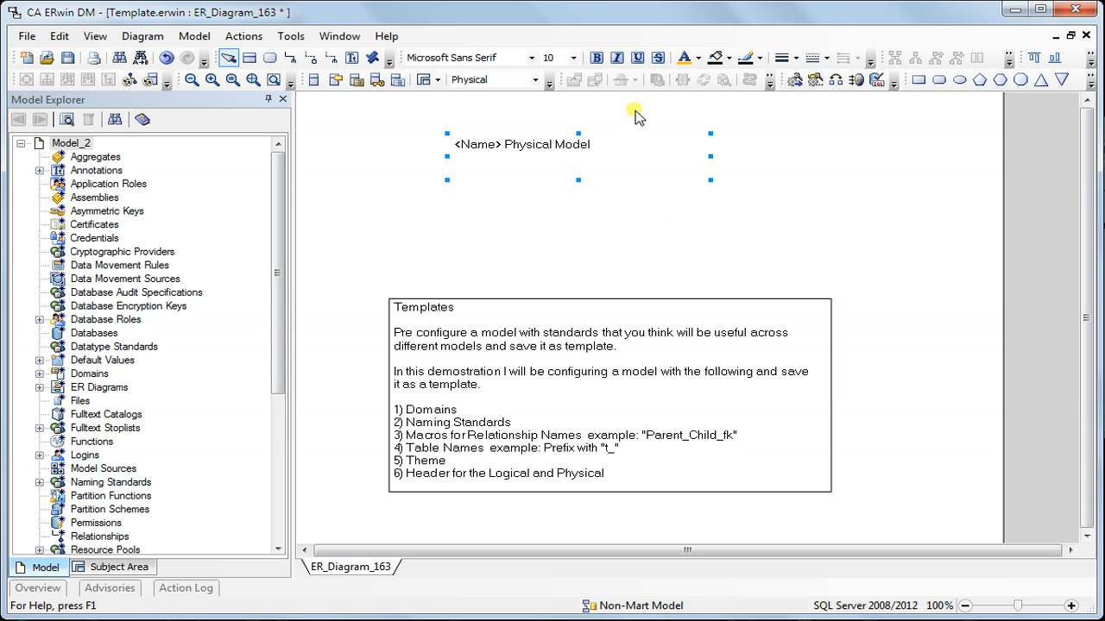
pyautogui.moveTo(684, 58)
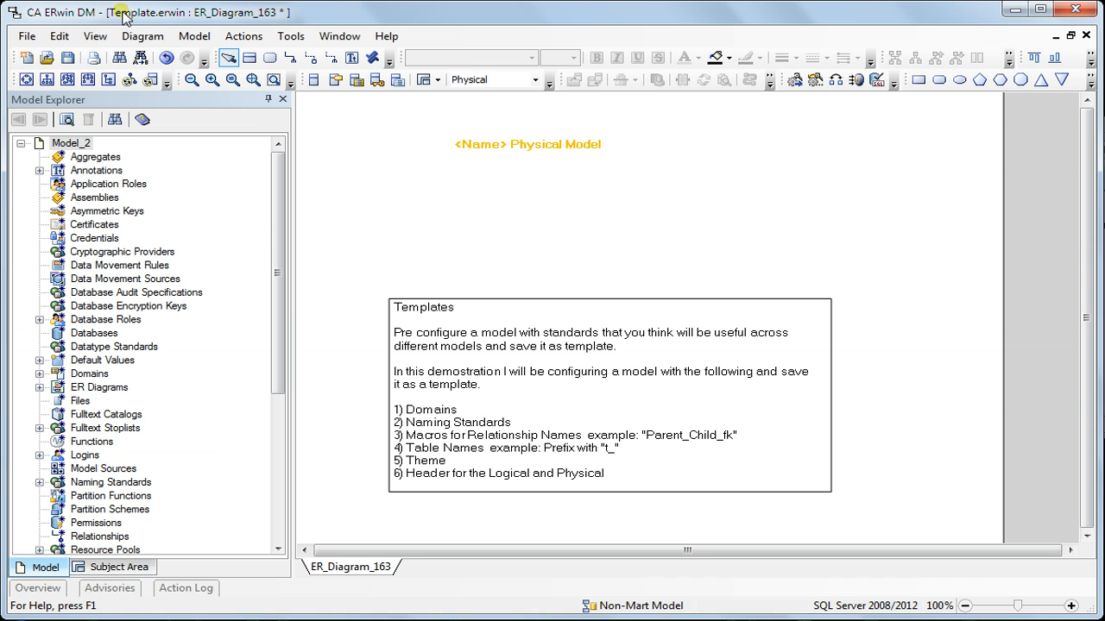
# Save the model as CA ERwin DM Template DemoTemplate.erwin_tmpl in 010_Templates.
pyautogui.click(26, 35)
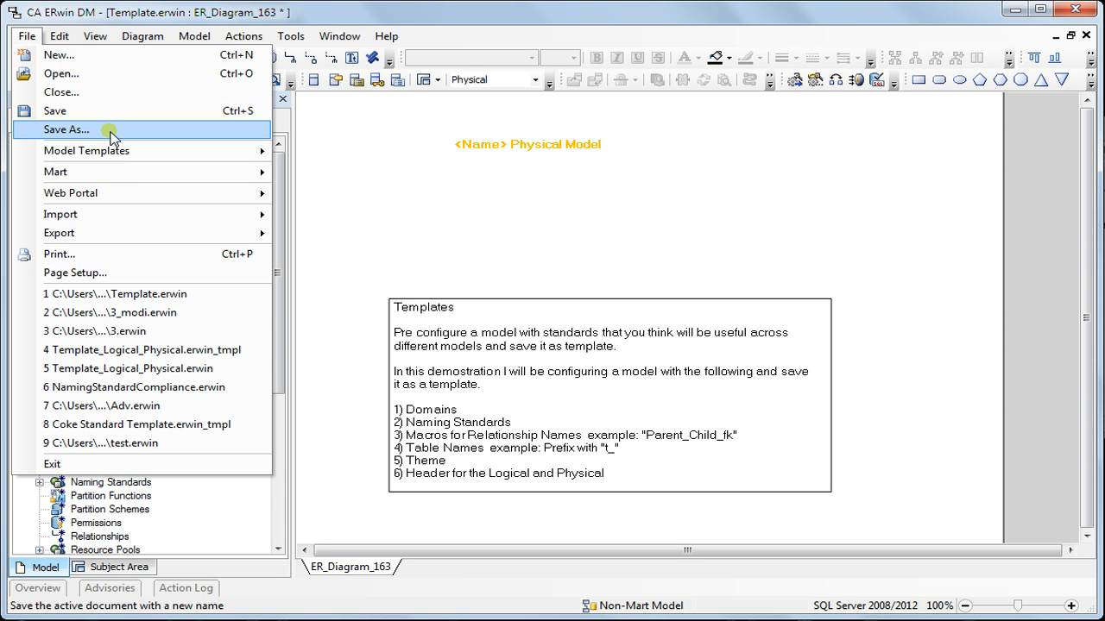
pyautogui.click(66, 128)
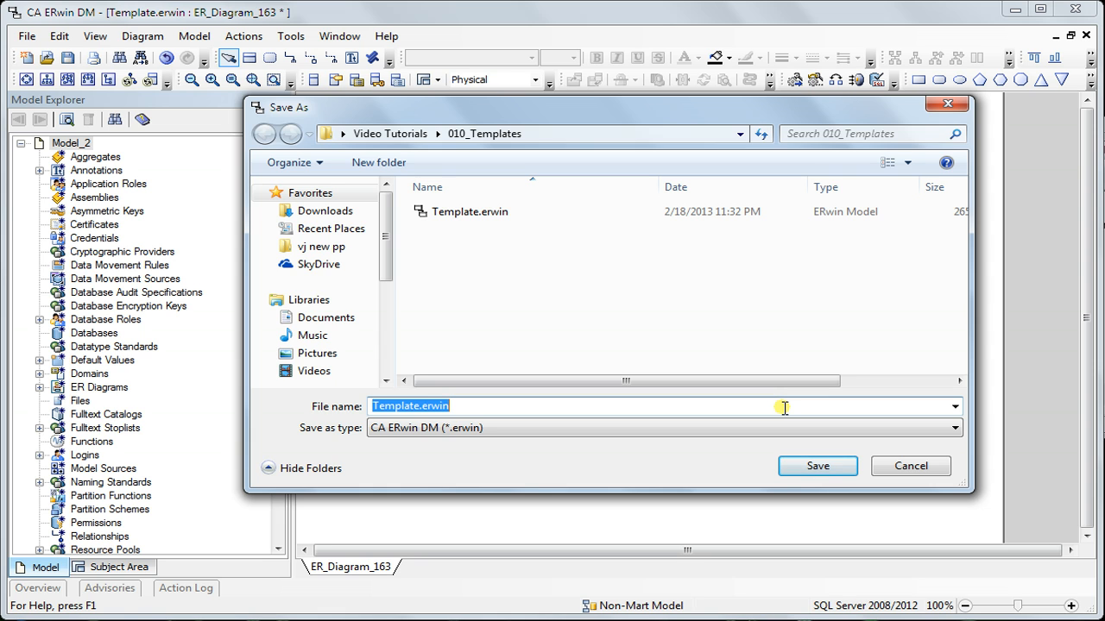
pyautogui.click(952, 427)
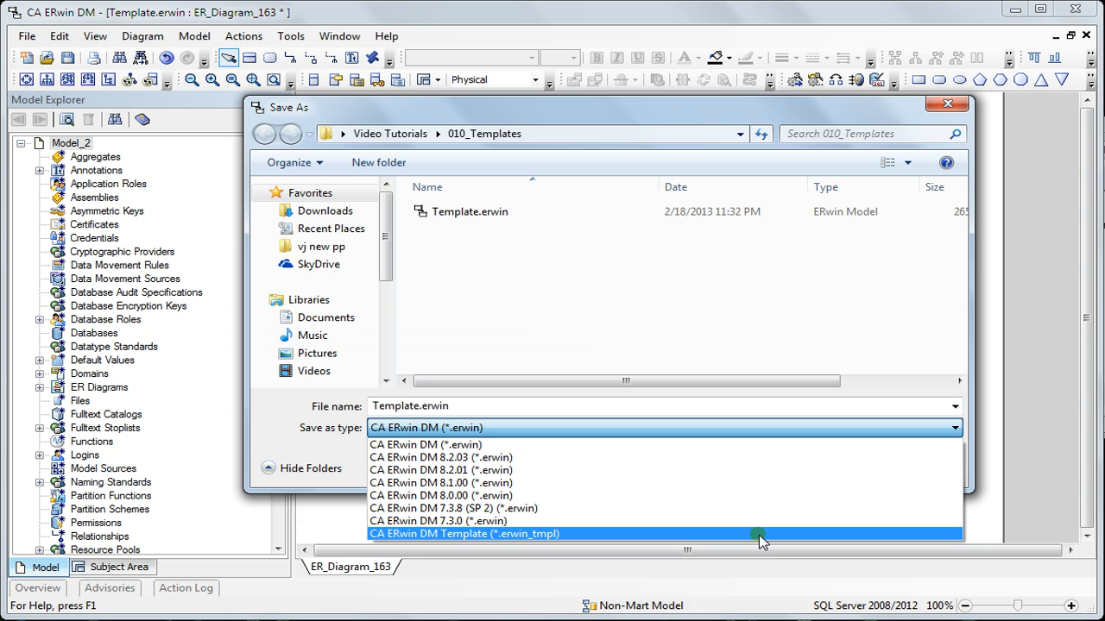
pyautogui.click(464, 533)
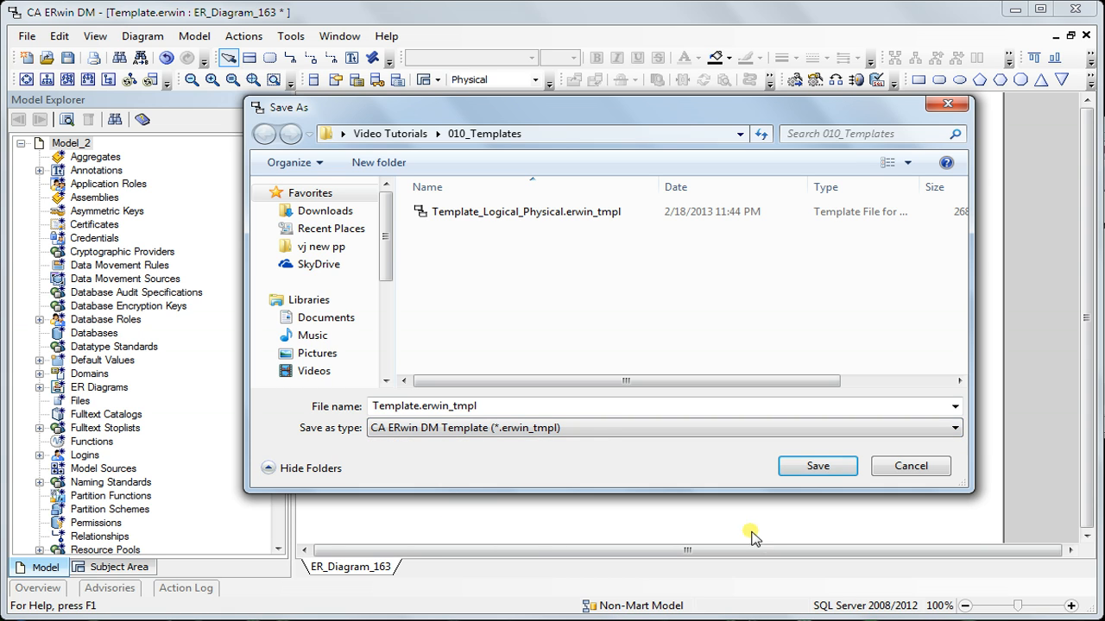
pyautogui.click(423, 406)
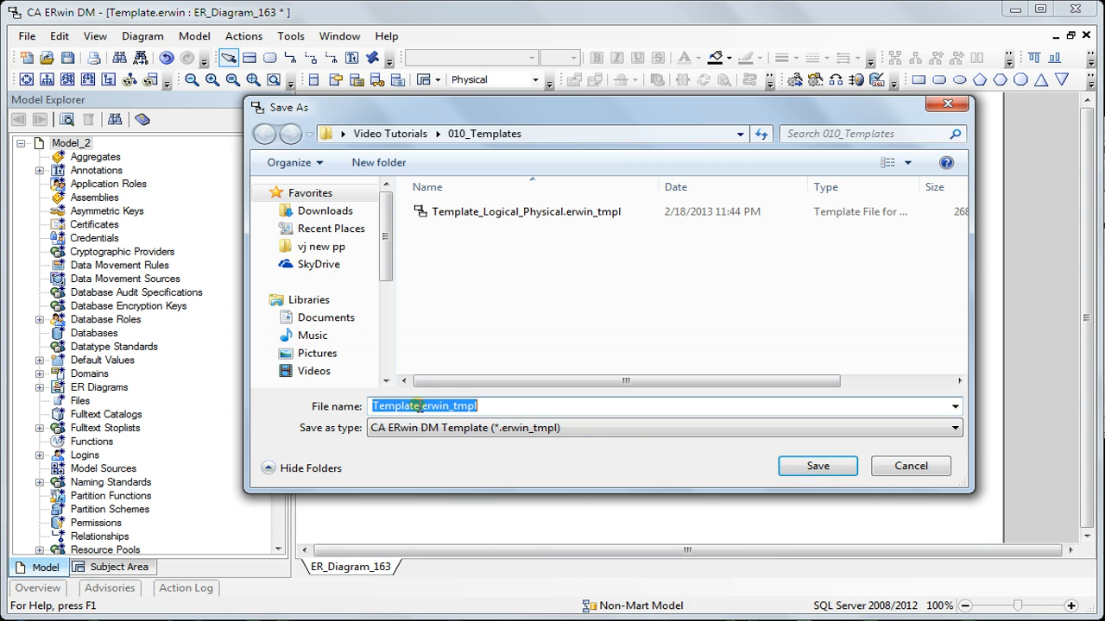
pyautogui.click(420, 405)
pyautogui.write('Demo')
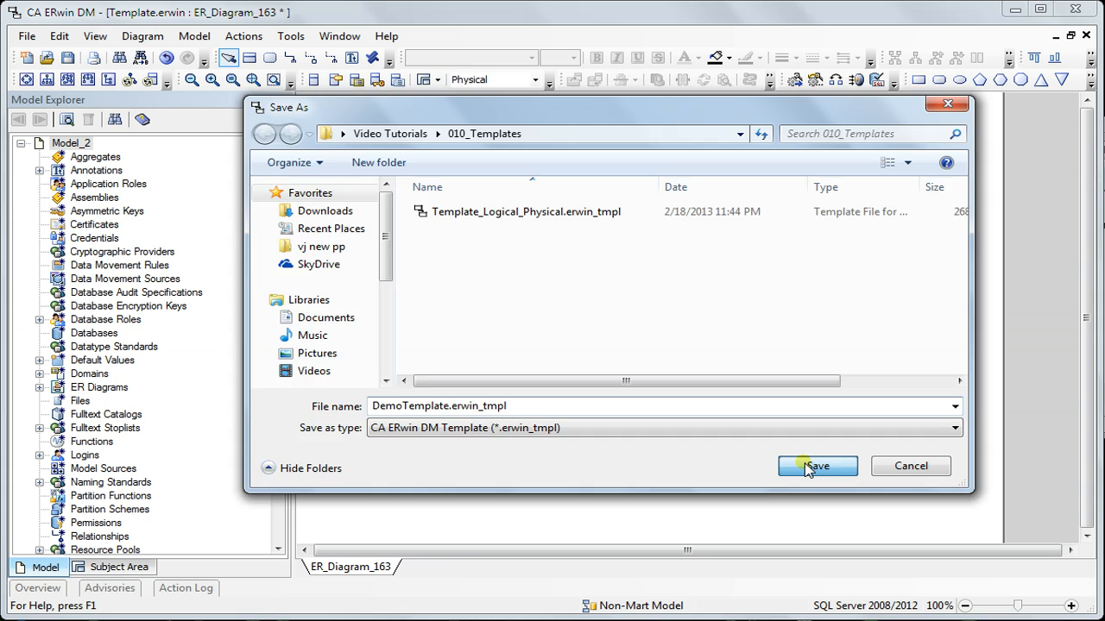
pyautogui.click(815, 466)
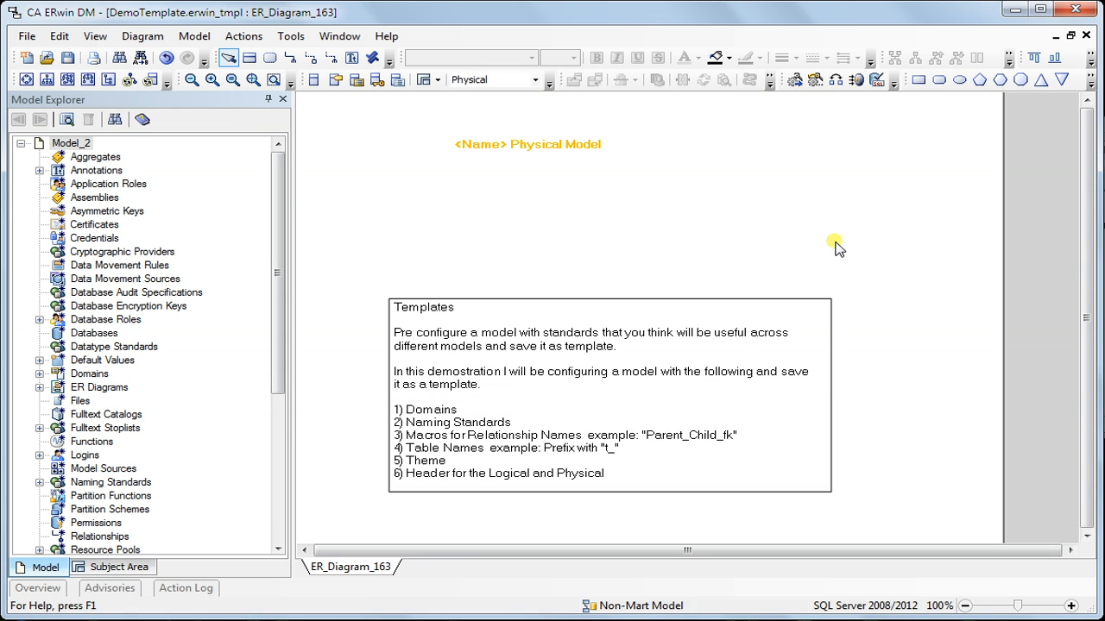
pyautogui.moveTo(1039, 79)
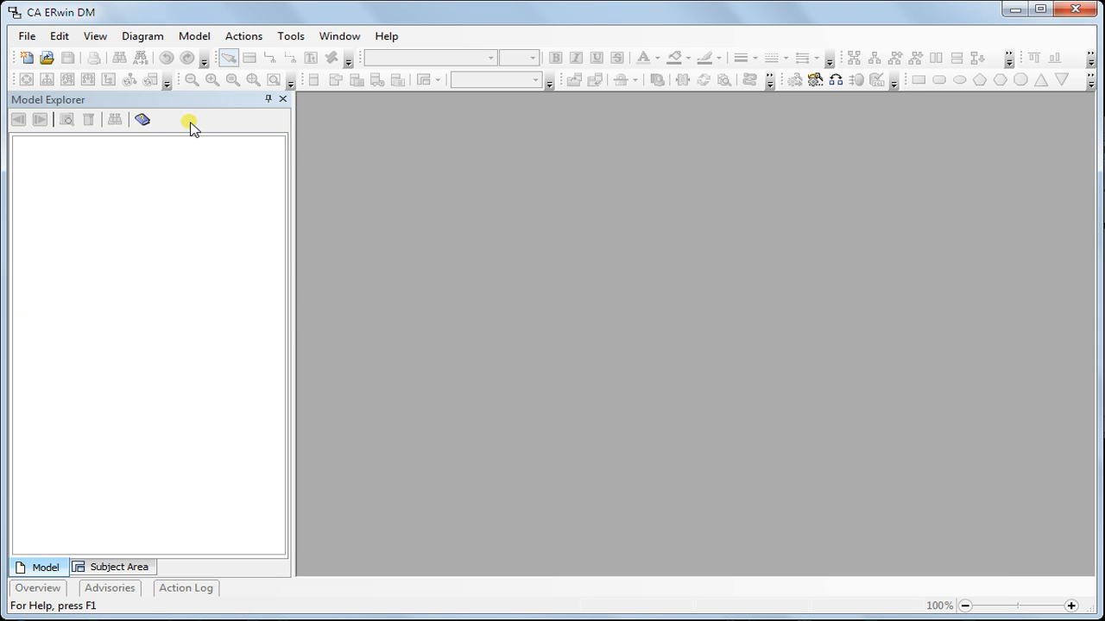
pyautogui.moveTo(27, 57)
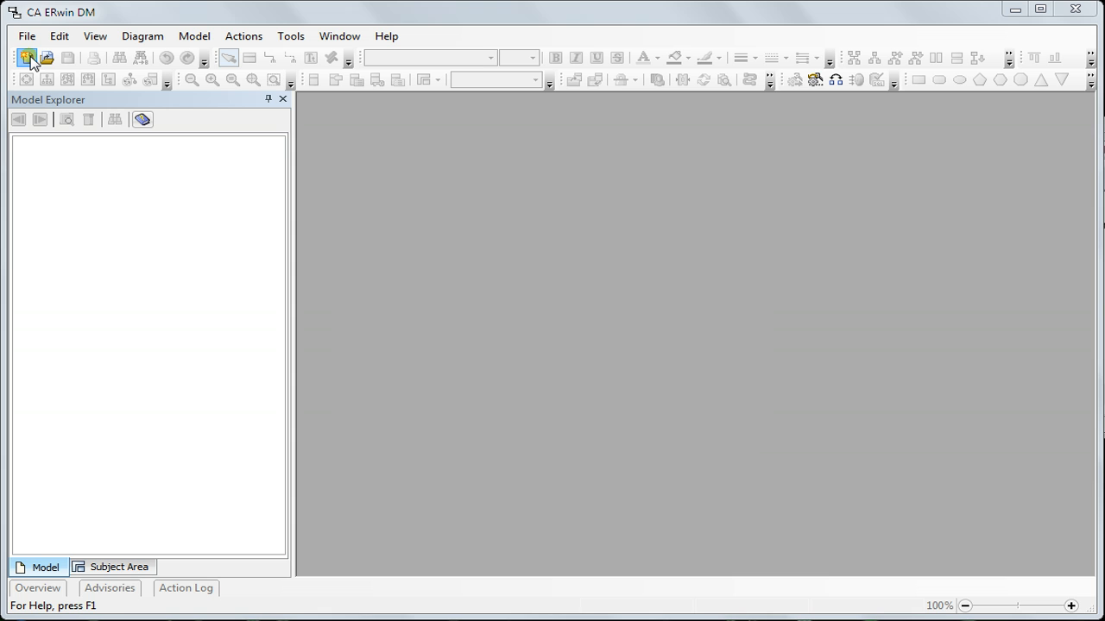
# Create Model1 as a new model matching the DemoTemplate.erwin_tmpl template.
pyautogui.click(27, 57)
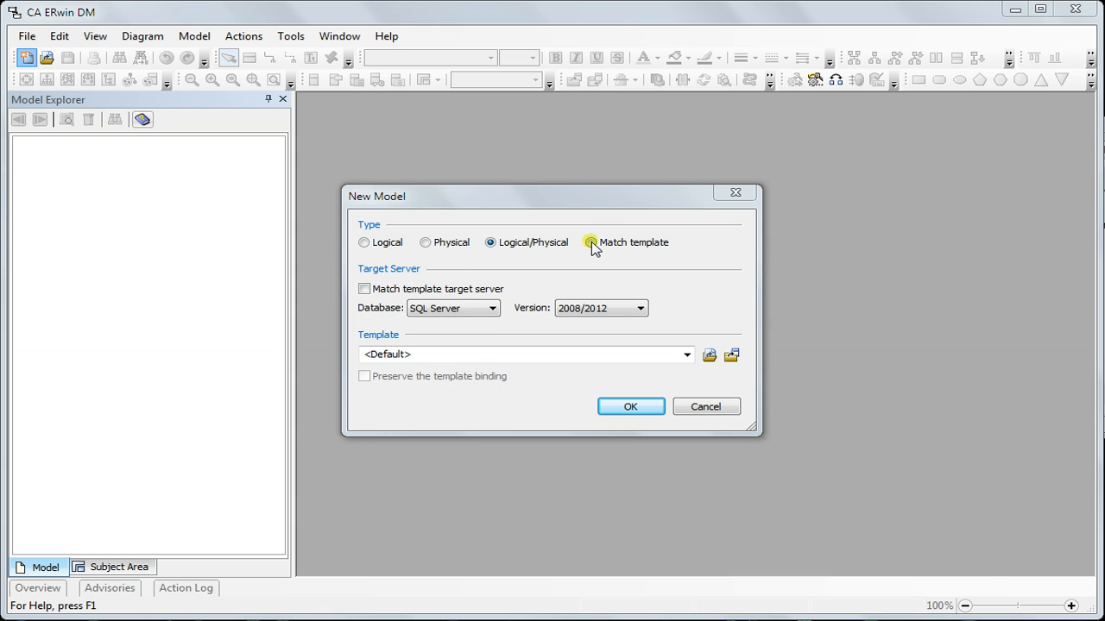
pyautogui.click(709, 355)
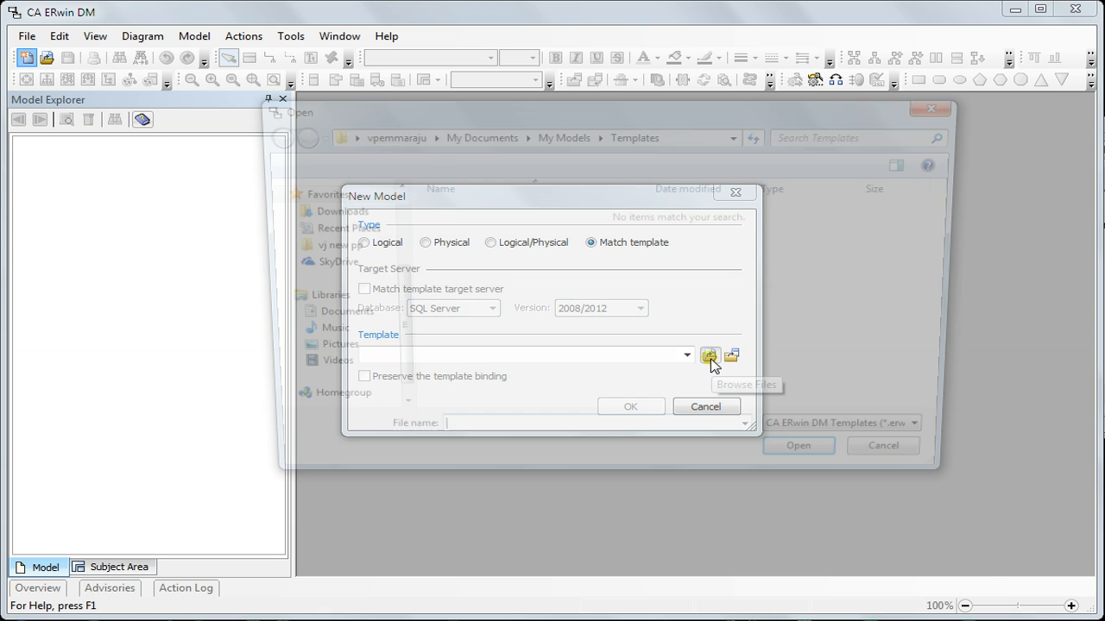
pyautogui.click(710, 355)
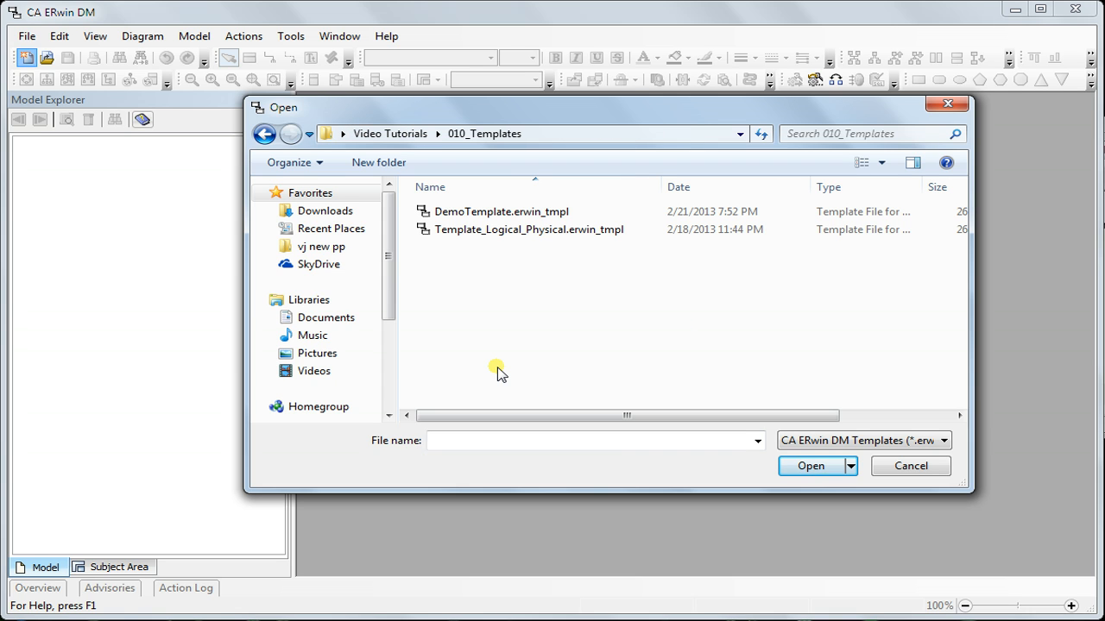
pyautogui.moveTo(483, 229)
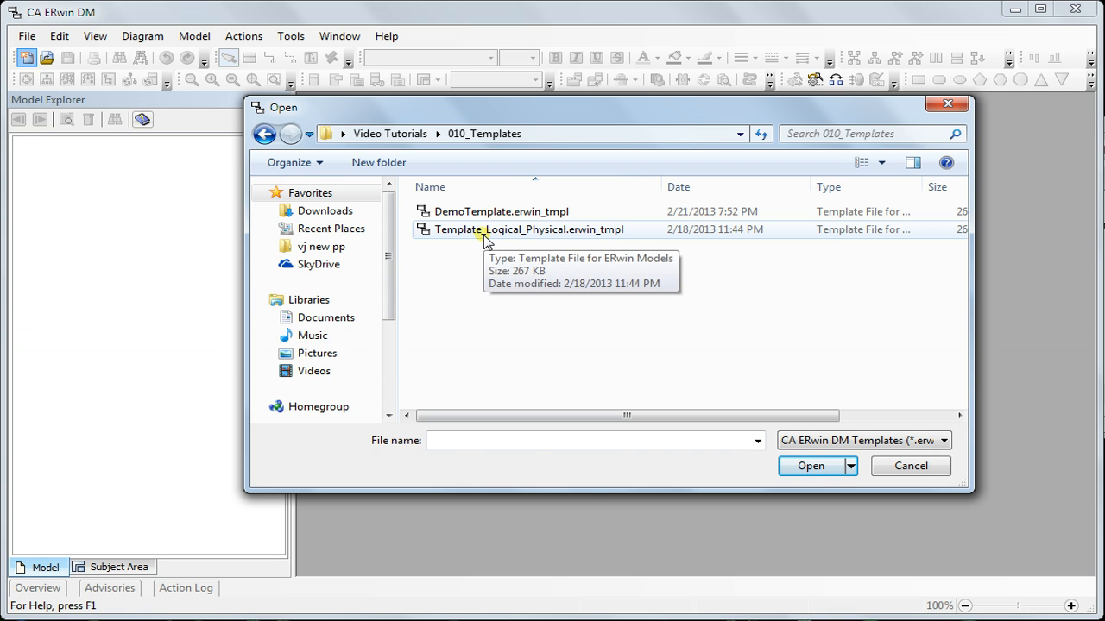
pyautogui.click(501, 212)
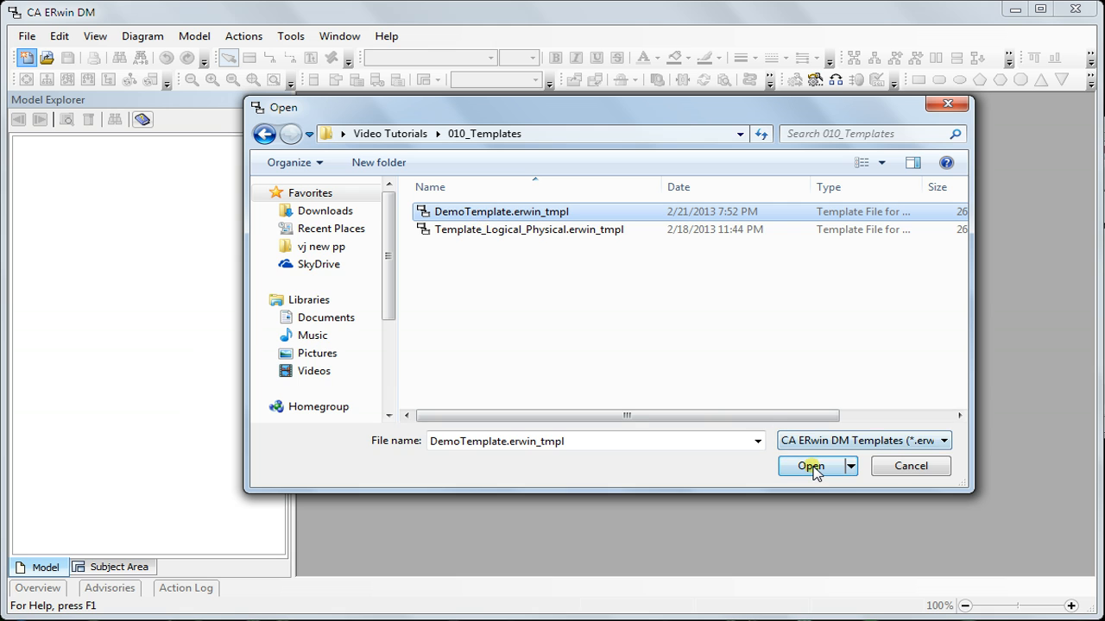
pyautogui.click(809, 466)
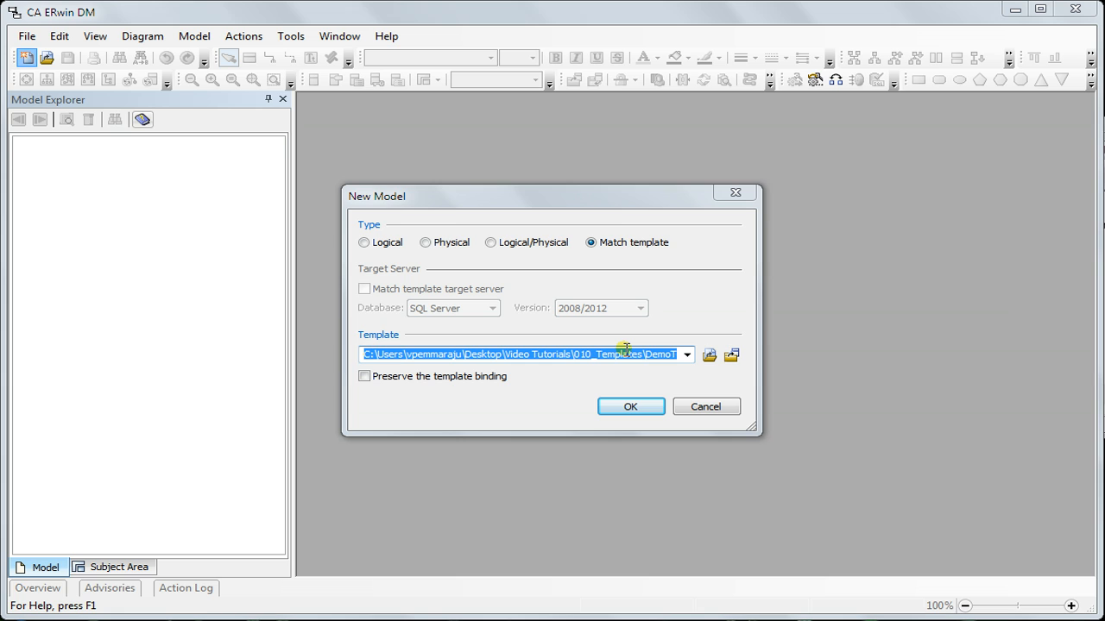
pyautogui.moveTo(623, 283)
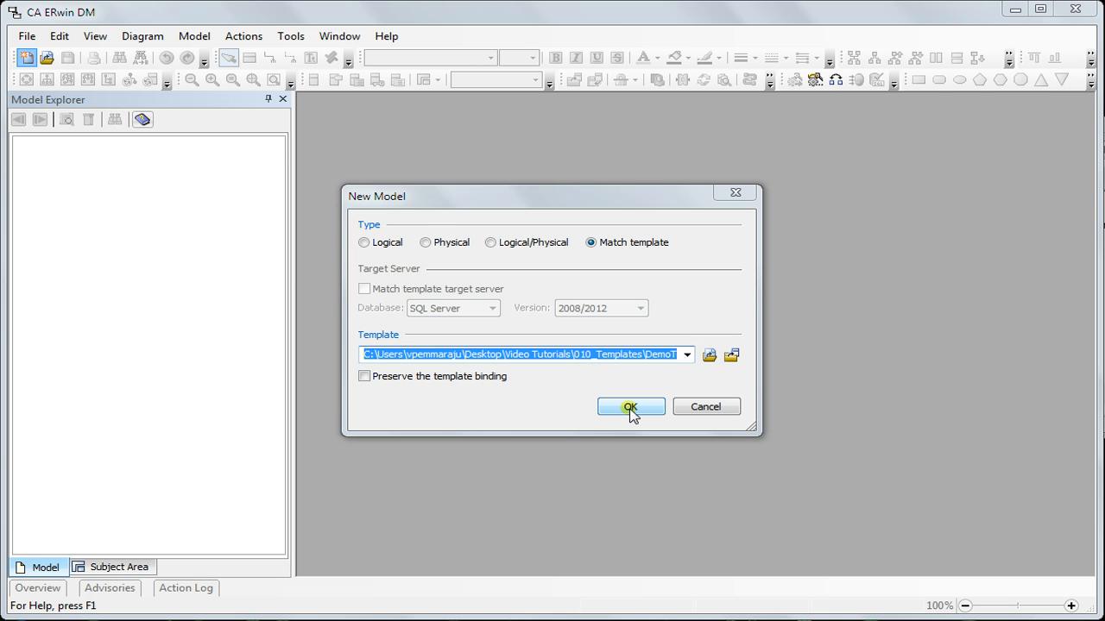
pyautogui.click(629, 407)
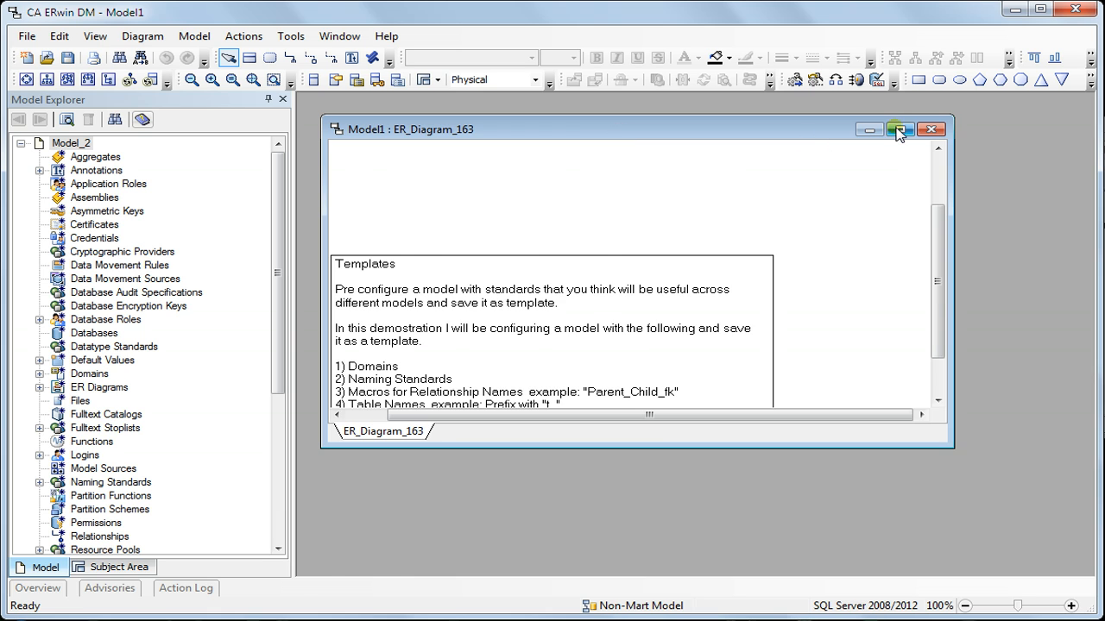
# Maximize Model1's diagram and expand Domains > Datetime to show Created Date and Updated Date.
pyautogui.click(898, 130)
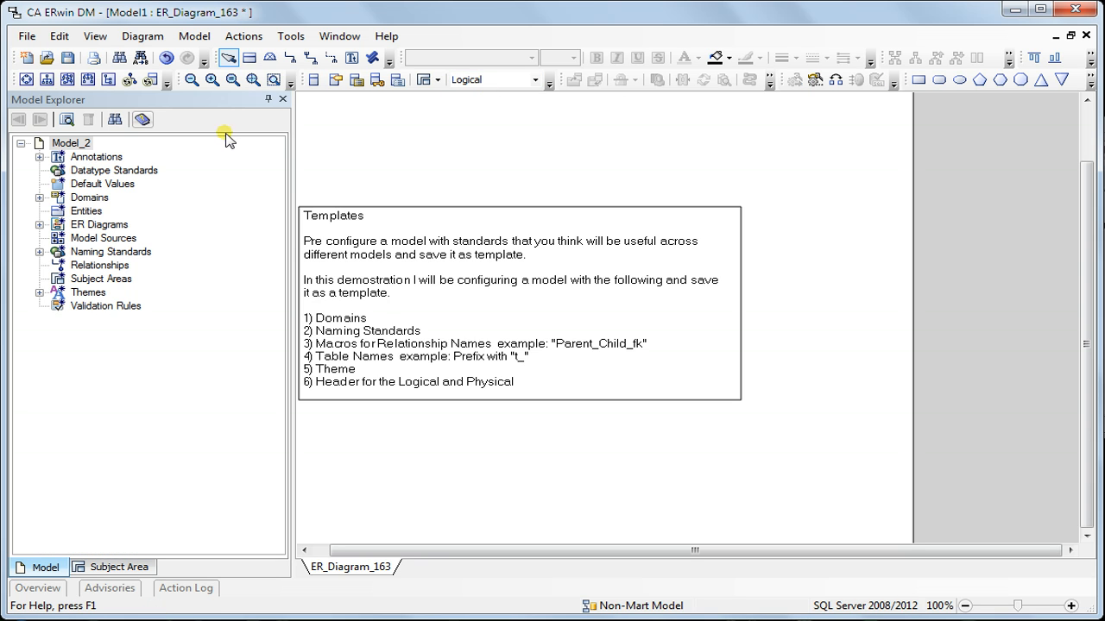
pyautogui.click(40, 197)
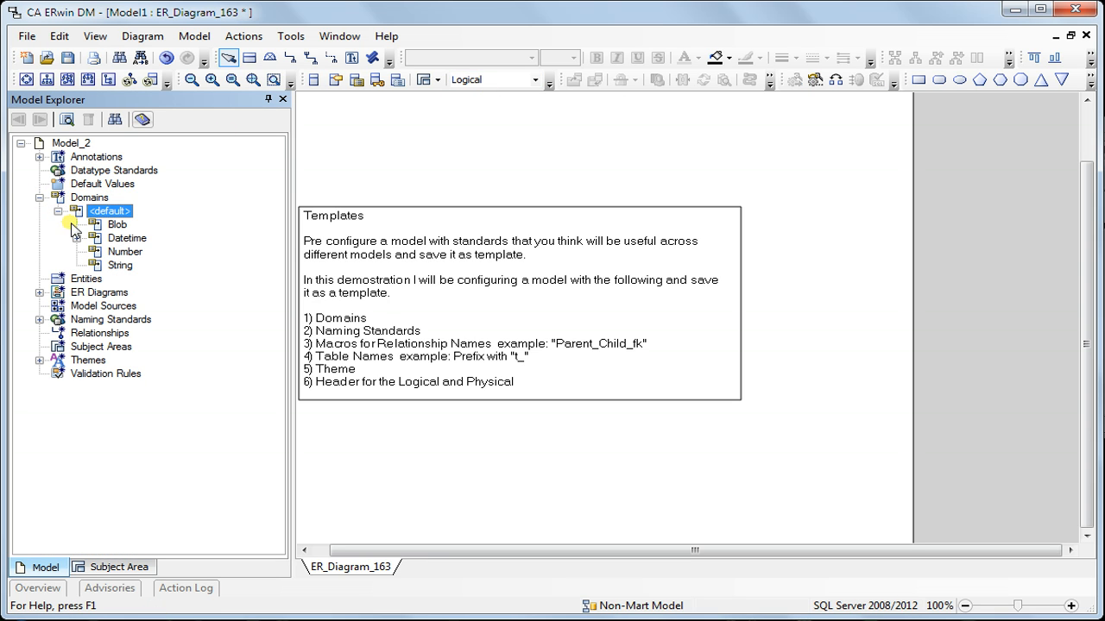
pyautogui.click(78, 238)
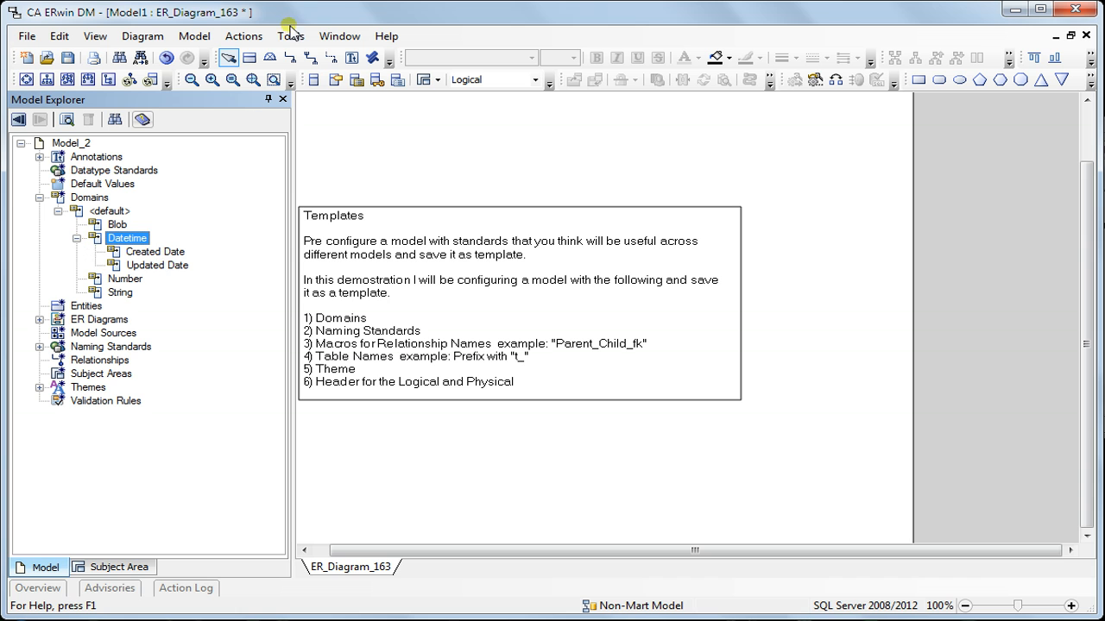
# Review the inherited Naming Standards glossary and close the editor.
pyautogui.click(290, 36)
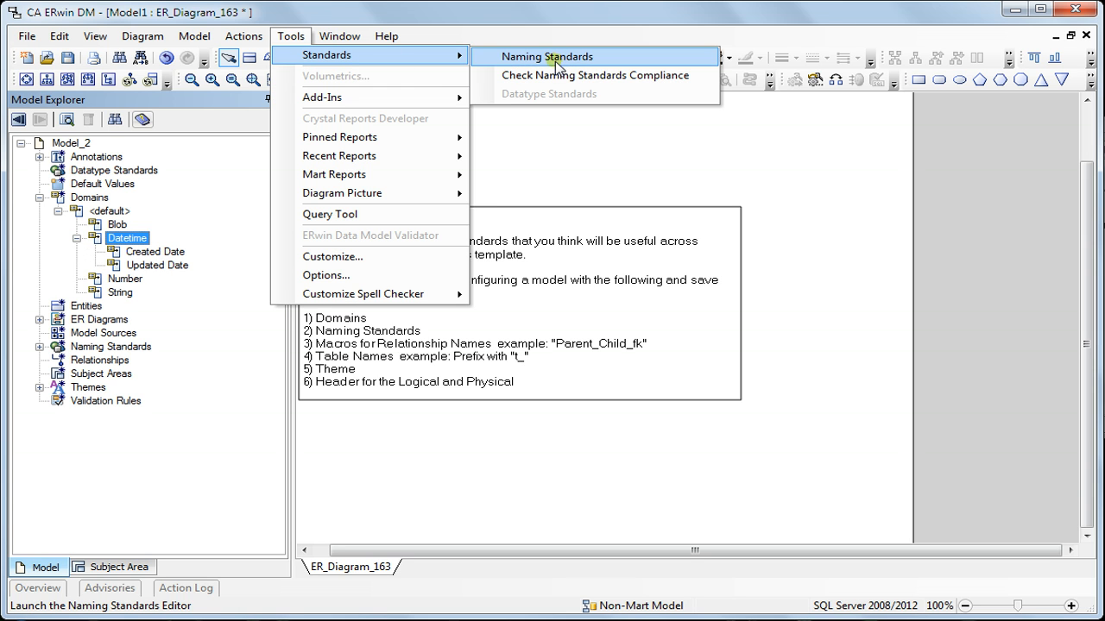
pyautogui.click(545, 56)
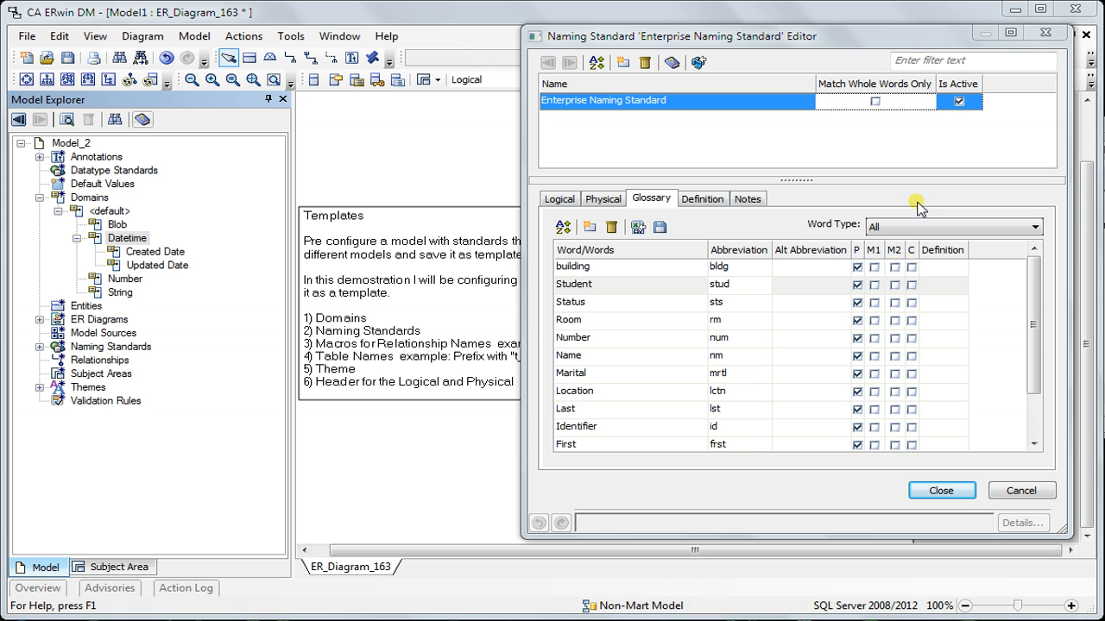
pyautogui.click(941, 490)
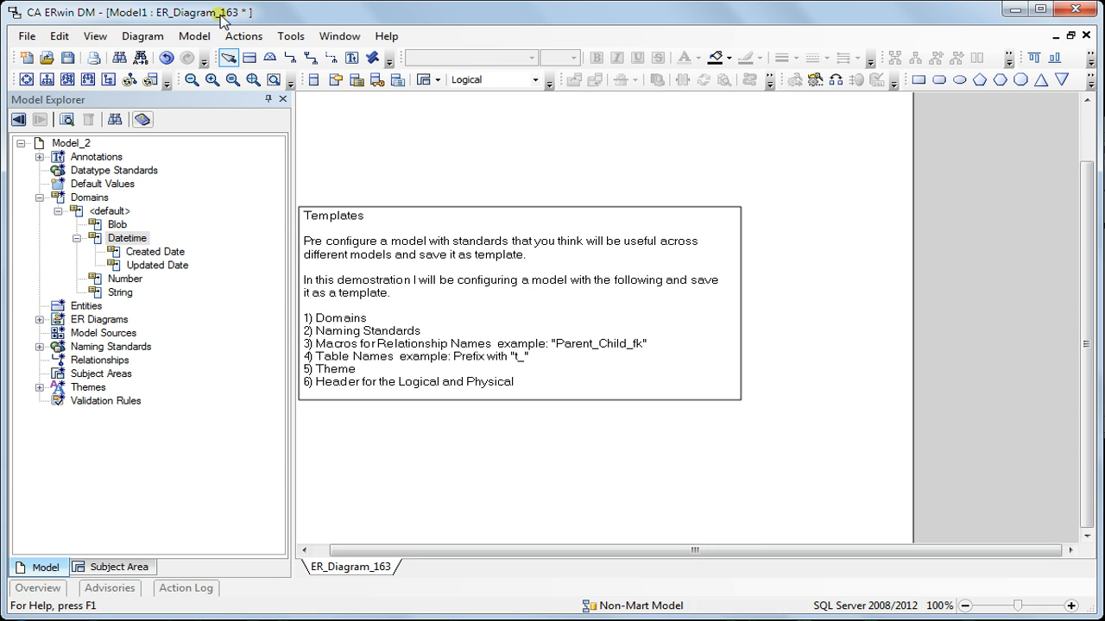
pyautogui.click(243, 36)
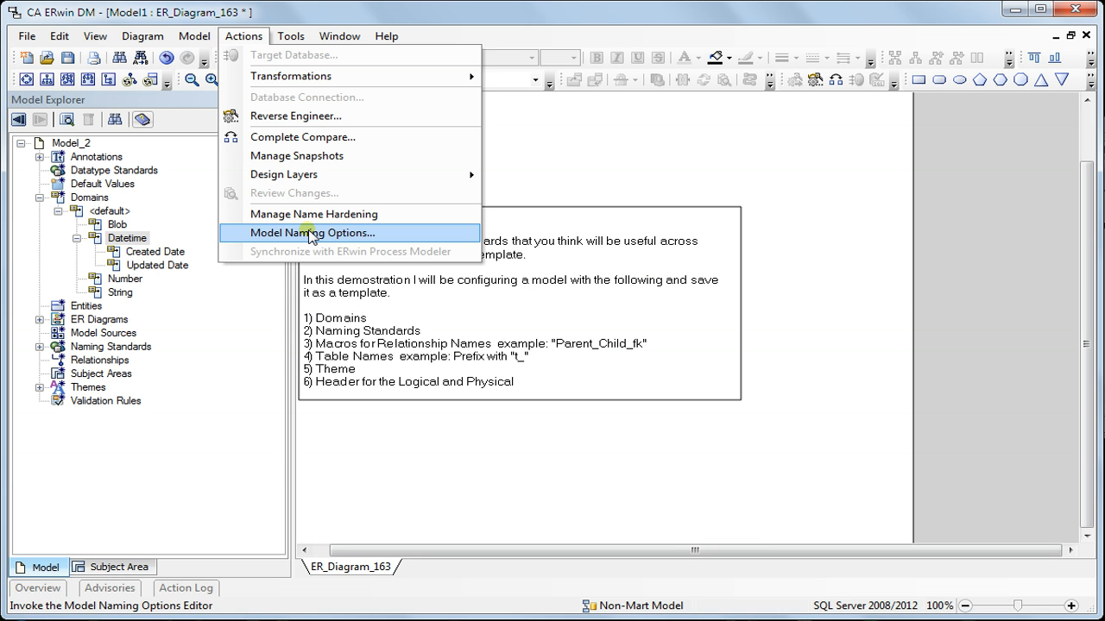
pyautogui.click(311, 233)
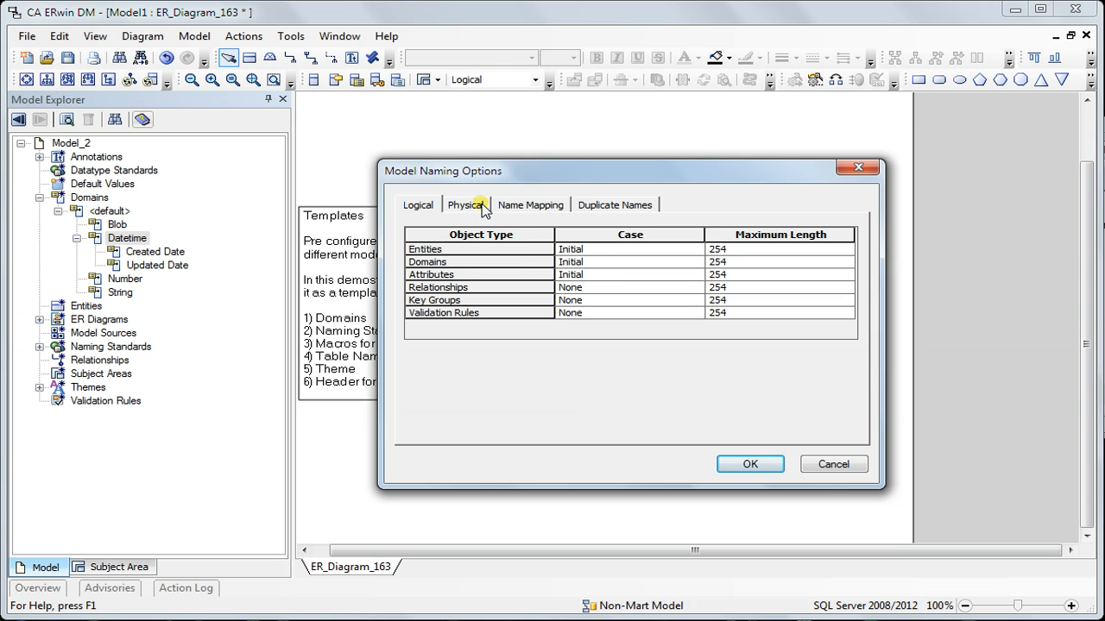
pyautogui.click(466, 204)
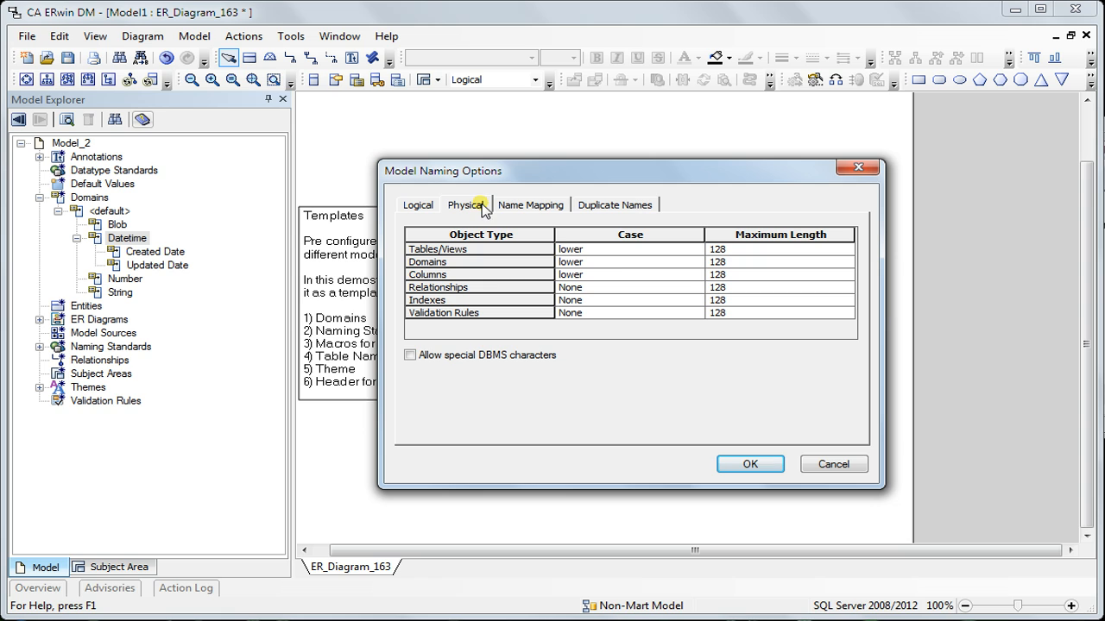
pyautogui.moveTo(613, 267)
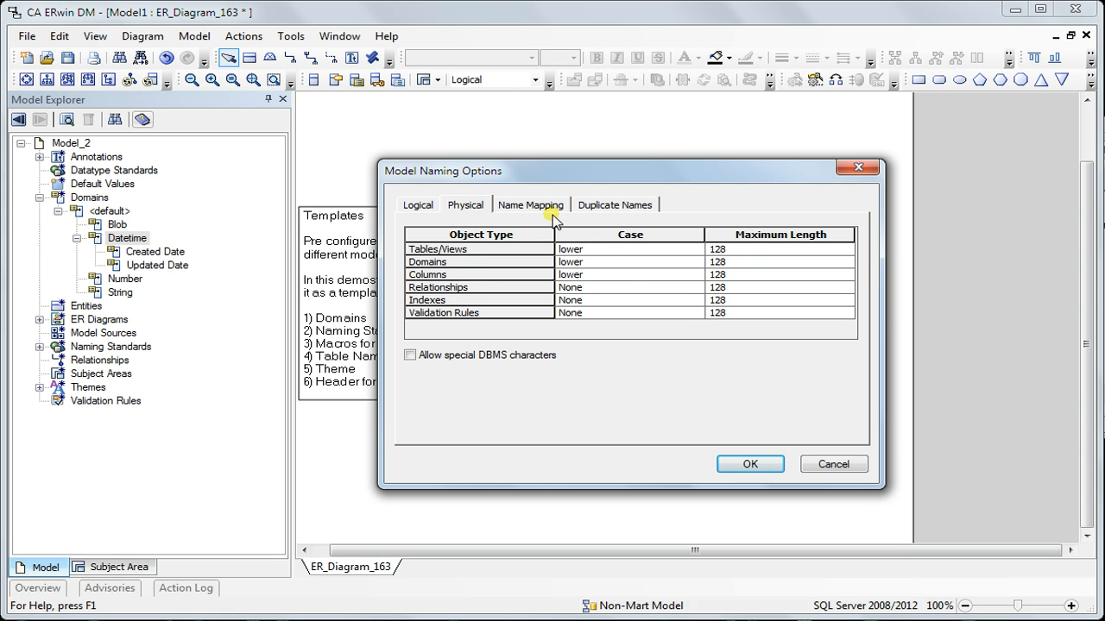
pyautogui.click(529, 204)
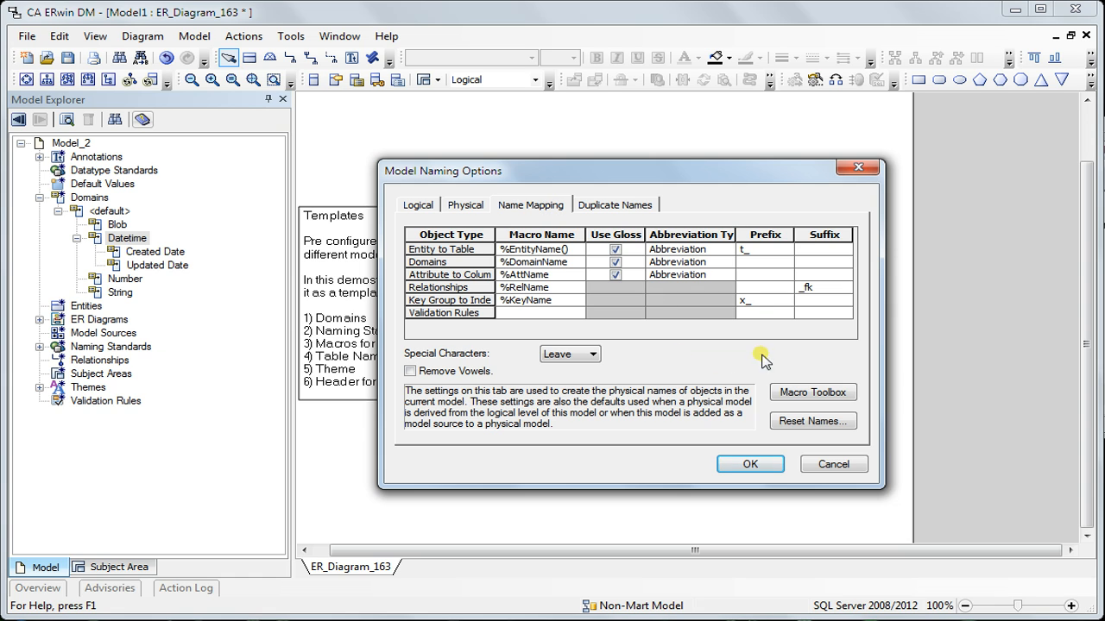
pyautogui.moveTo(841, 315)
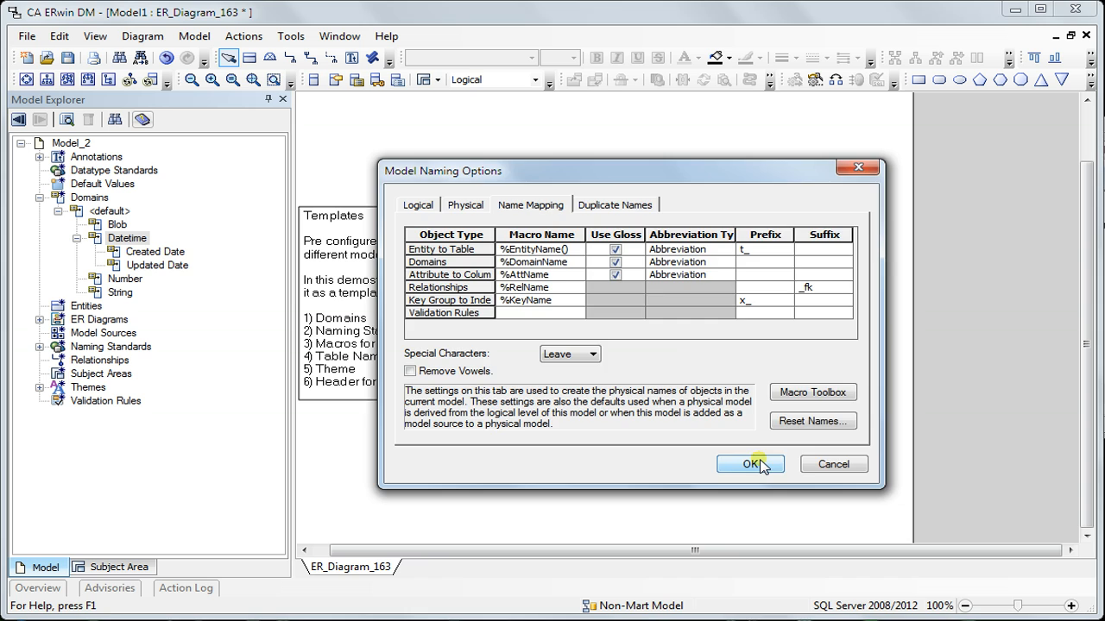
pyautogui.click(749, 464)
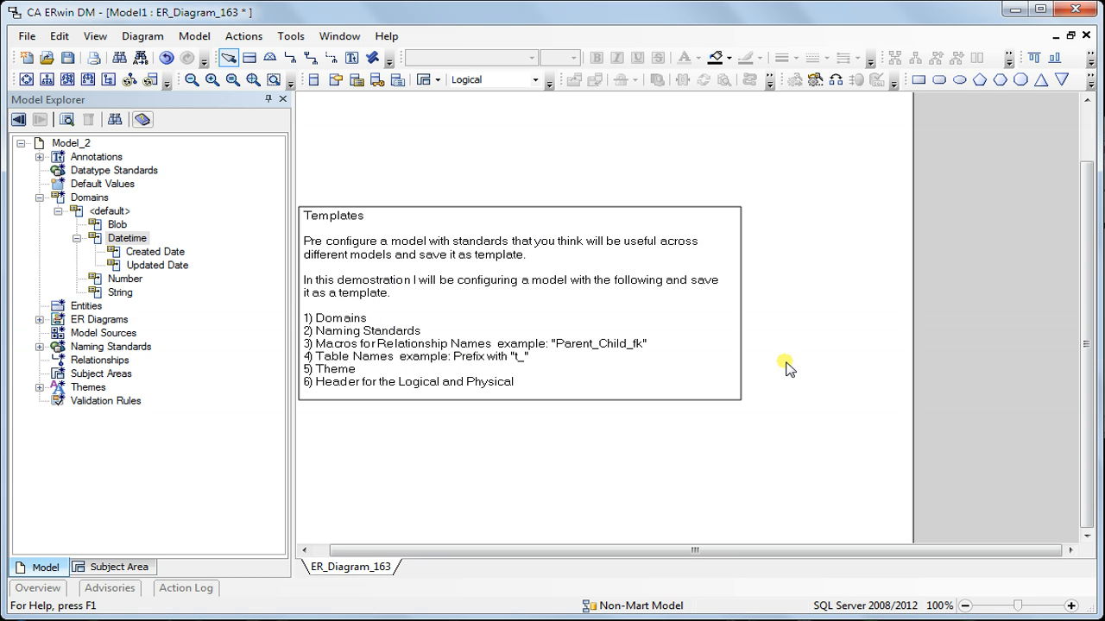